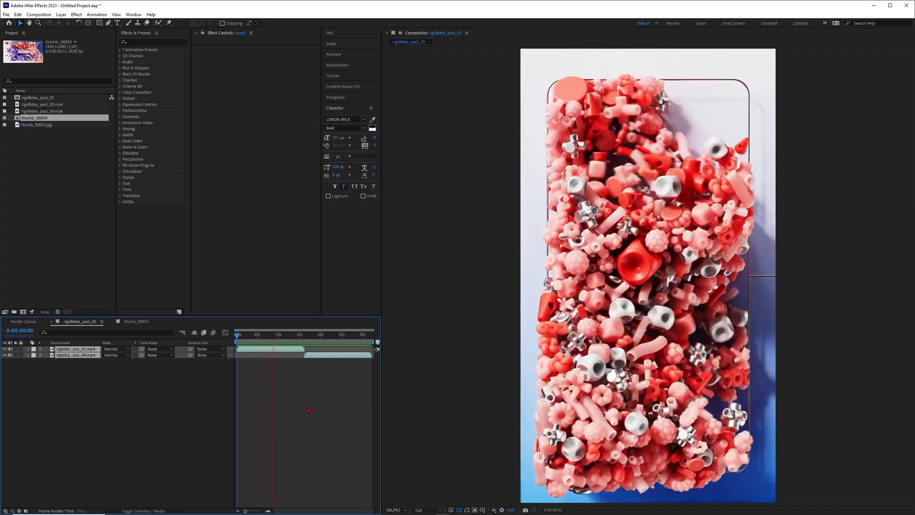
Browse the example renders, select the creator's page address, and add the gear-like ring.
{"action": "left_click", "coordinate": [299, 334]}
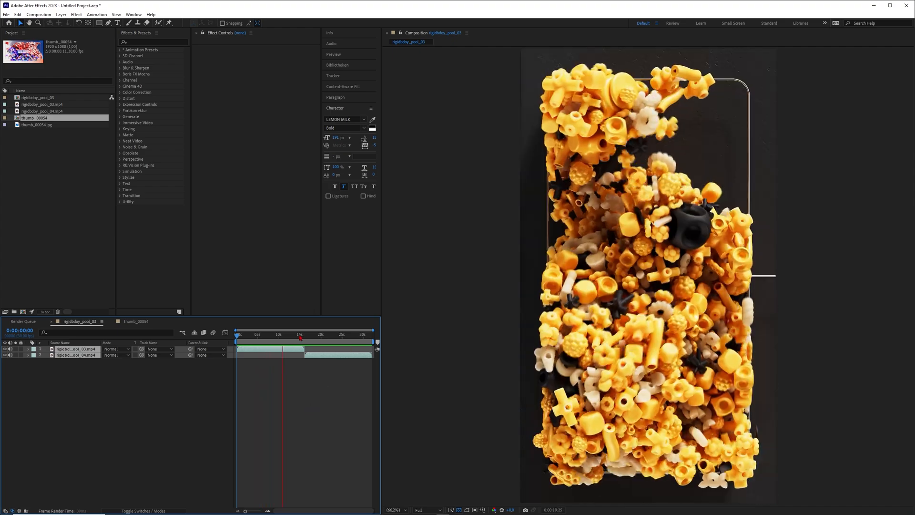
{"action": "left_click", "coordinate": [280, 333]}
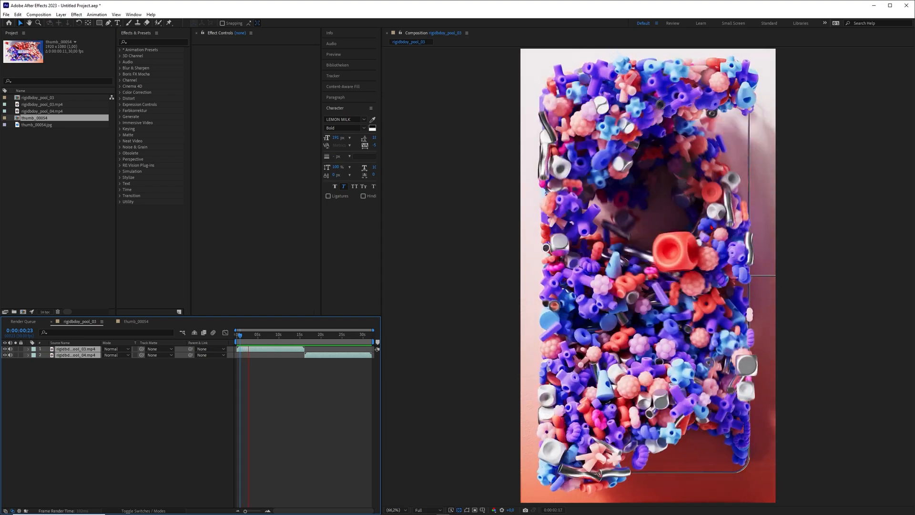
{"action": "left_click_drag", "start_coordinate": [239, 334], "coordinate": [263, 334]}
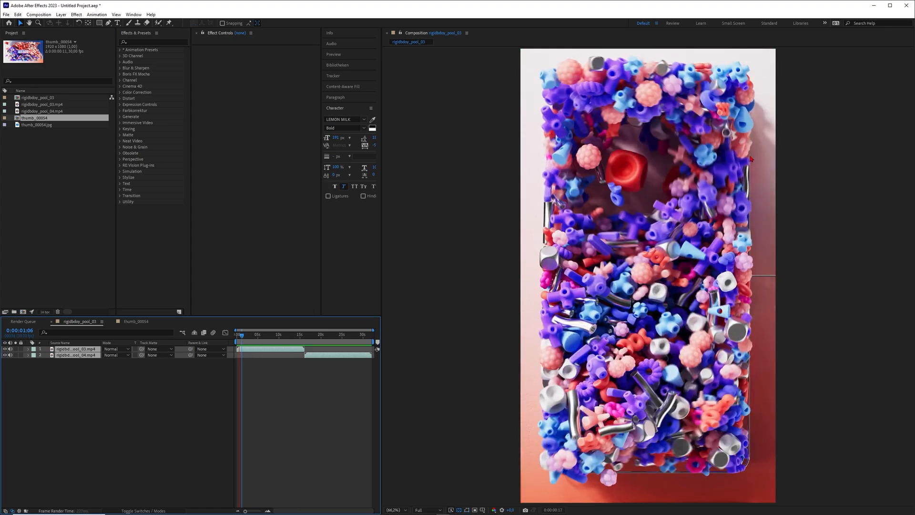
{"action": "left_click", "coordinate": [239, 334]}
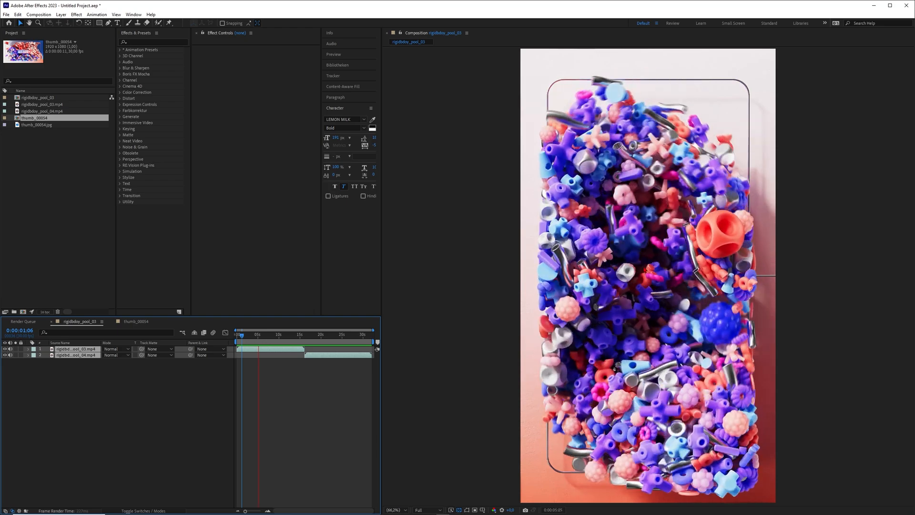
{"action": "left_click", "coordinate": [277, 334]}
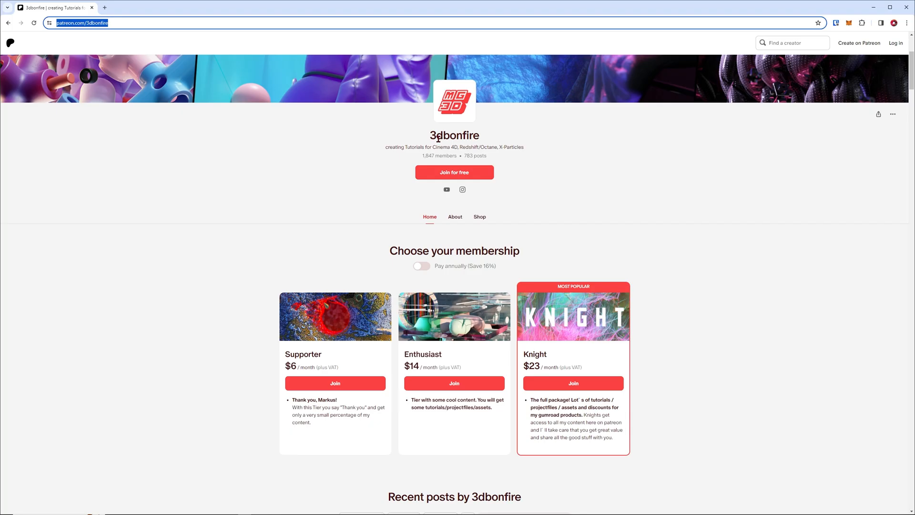
{"action": "double_click", "coordinate": [475, 156]}
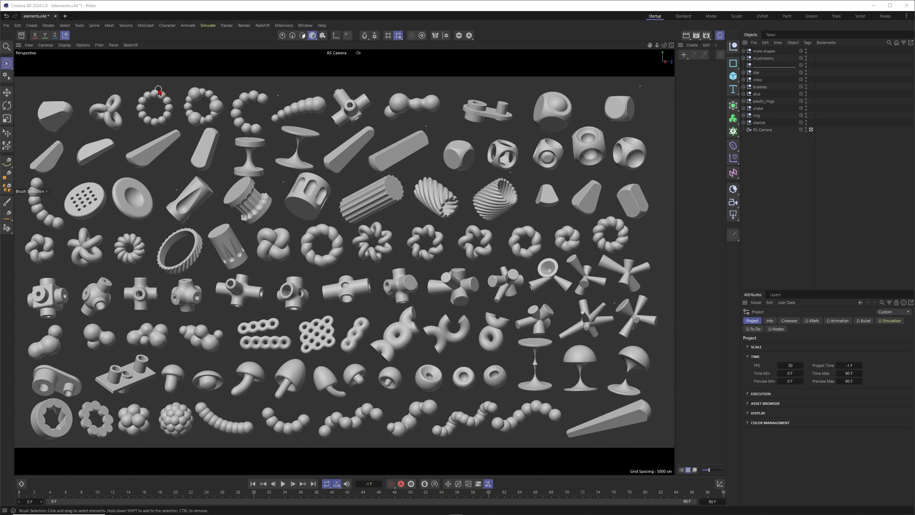
{"action": "mouse_move", "coordinate": [287, 118]}
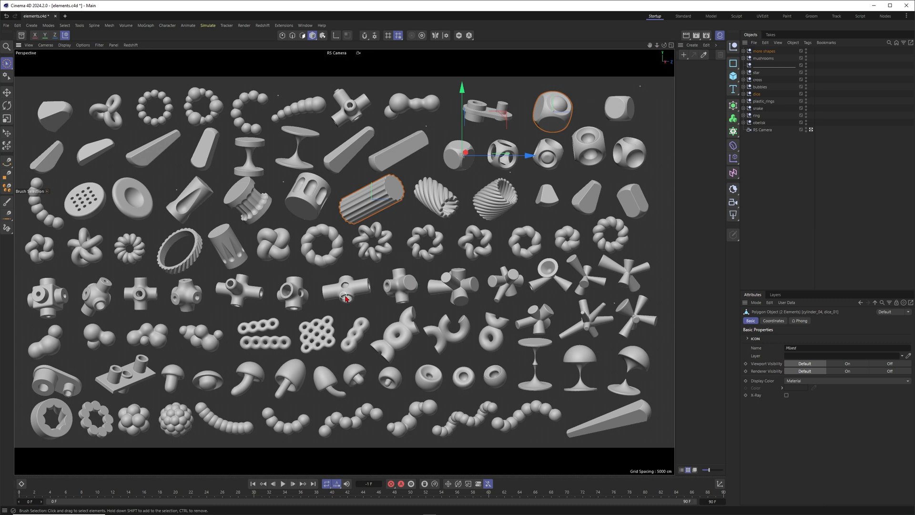
{"action": "mouse_move", "coordinate": [236, 291]}
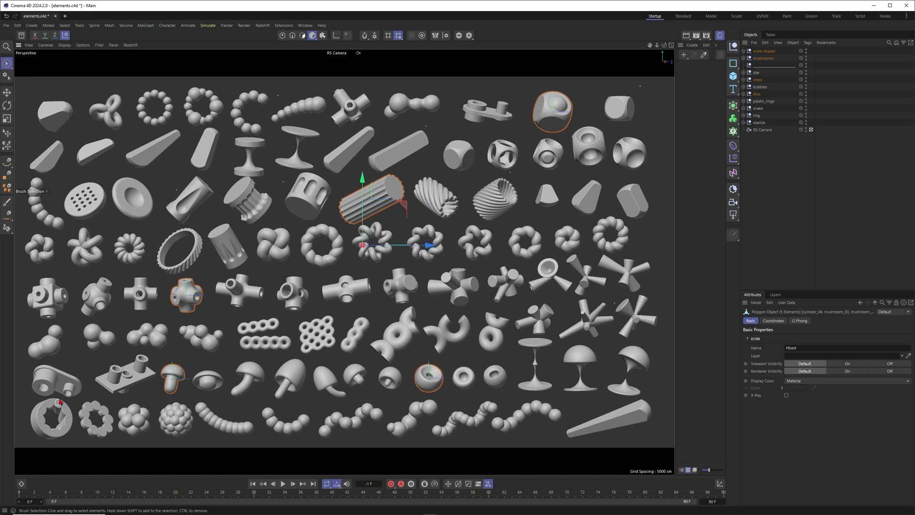
{"action": "left_click", "coordinate": [764, 42]}
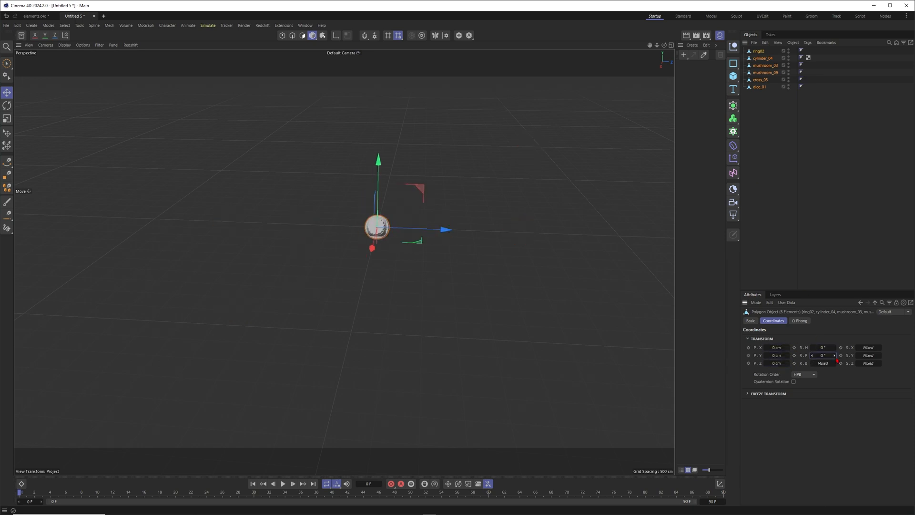
Offset the overlapping shapes along the depth axis and add a MoGraph Cloner.
{"action": "left_click_drag", "start_coordinate": [377, 228], "coordinate": [458, 231]}
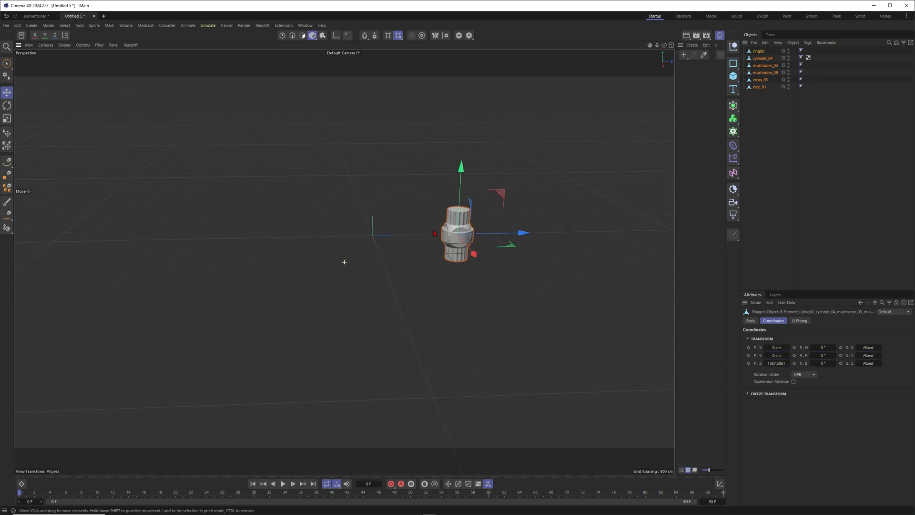
{"action": "left_click", "coordinate": [7, 119]}
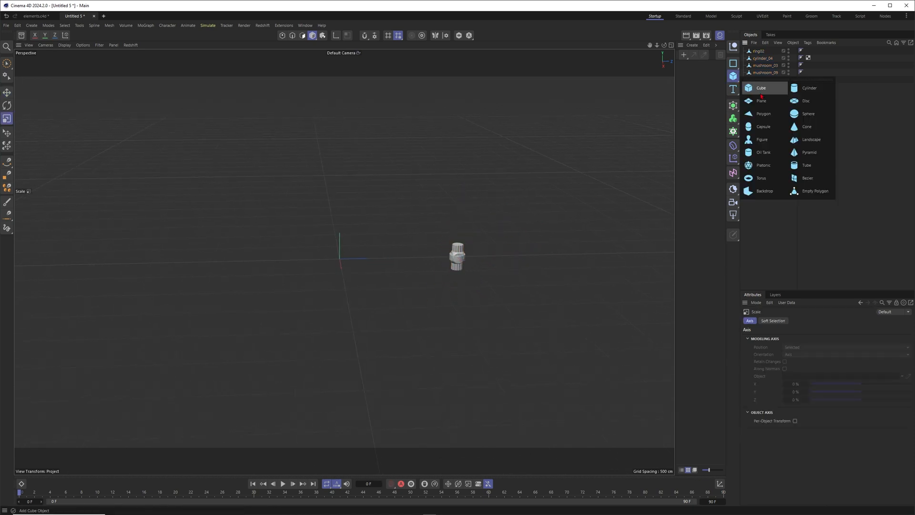
{"action": "left_click", "coordinate": [761, 87]}
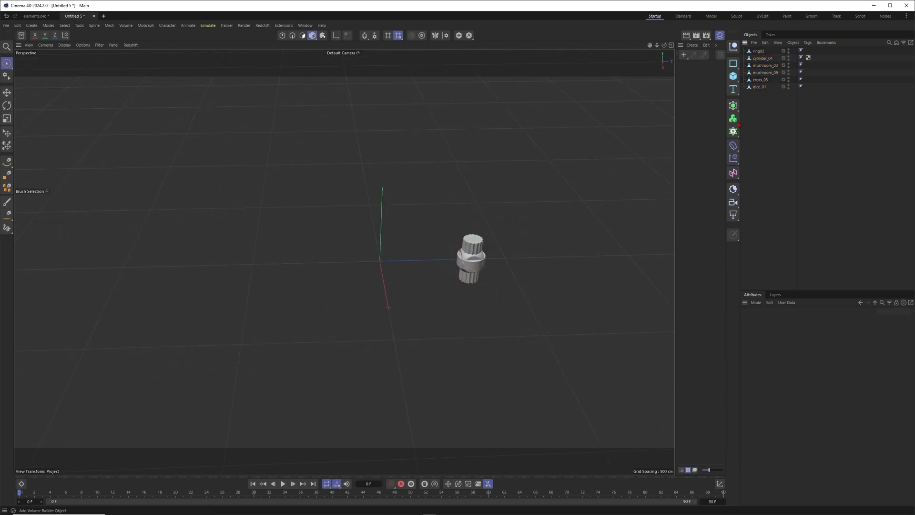
{"action": "left_click", "coordinate": [733, 130]}
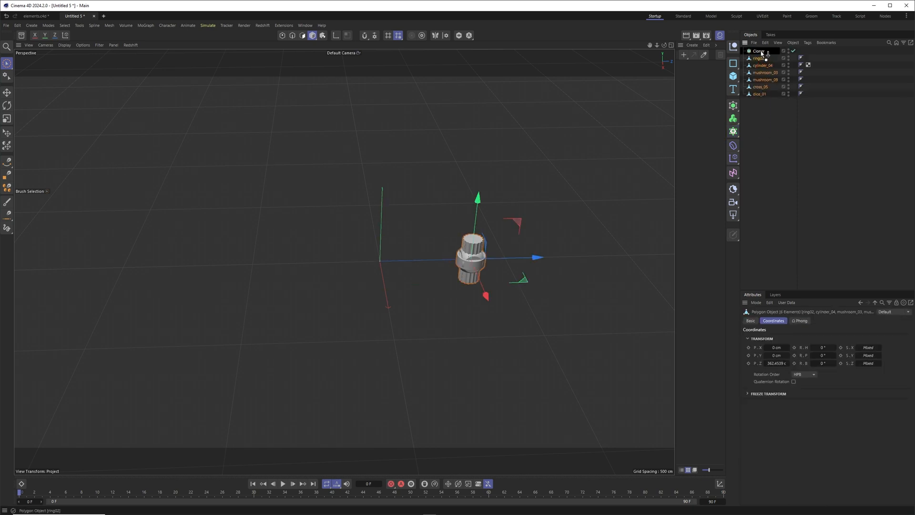
Parent the six shapes under the Cloner, set Mode to Linear and Count to 6.
{"action": "left_click", "coordinate": [759, 51]}
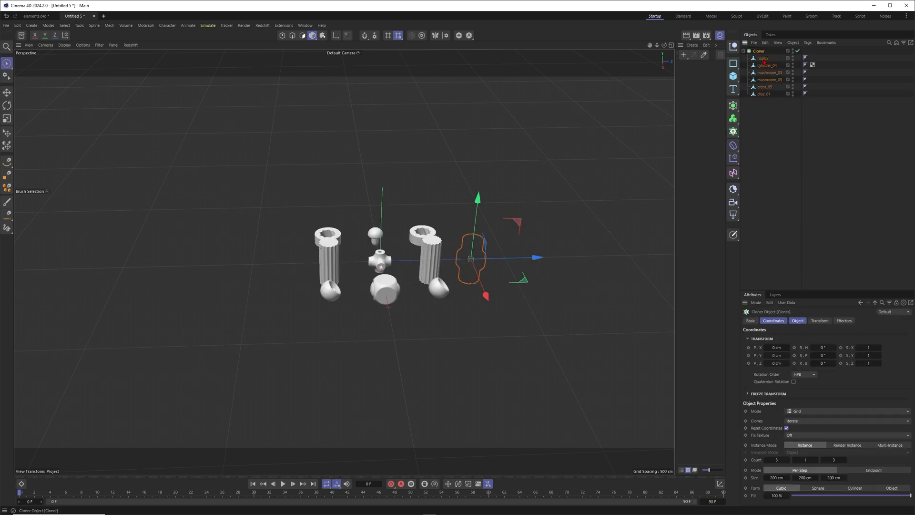
{"action": "left_click", "coordinate": [846, 410]}
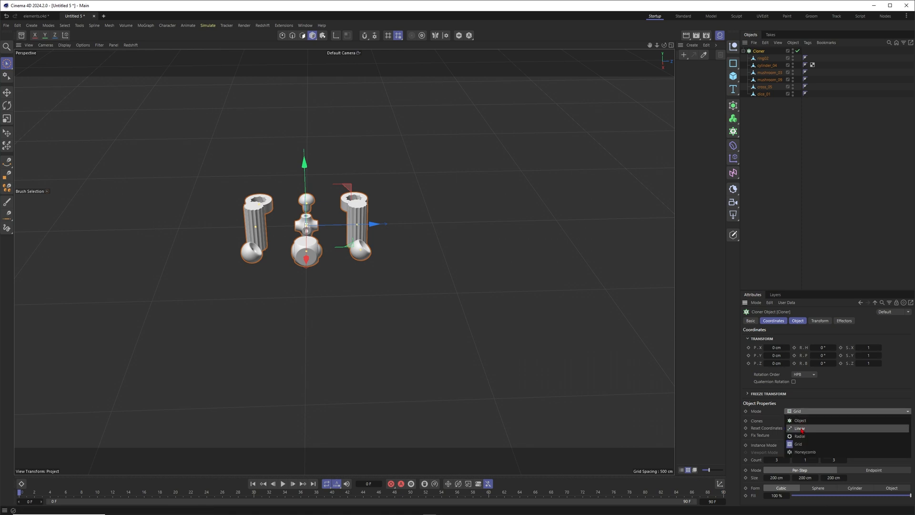
{"action": "left_click", "coordinate": [799, 428]}
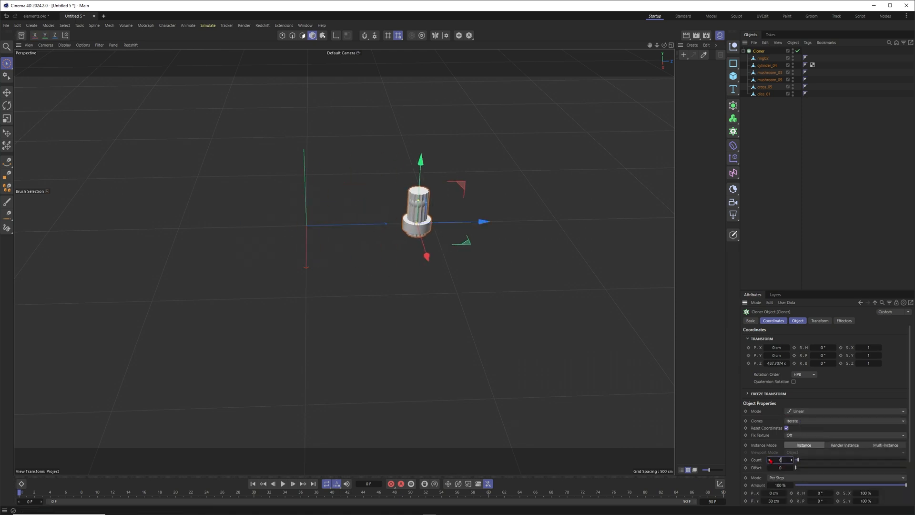
{"action": "type", "text": "6"}
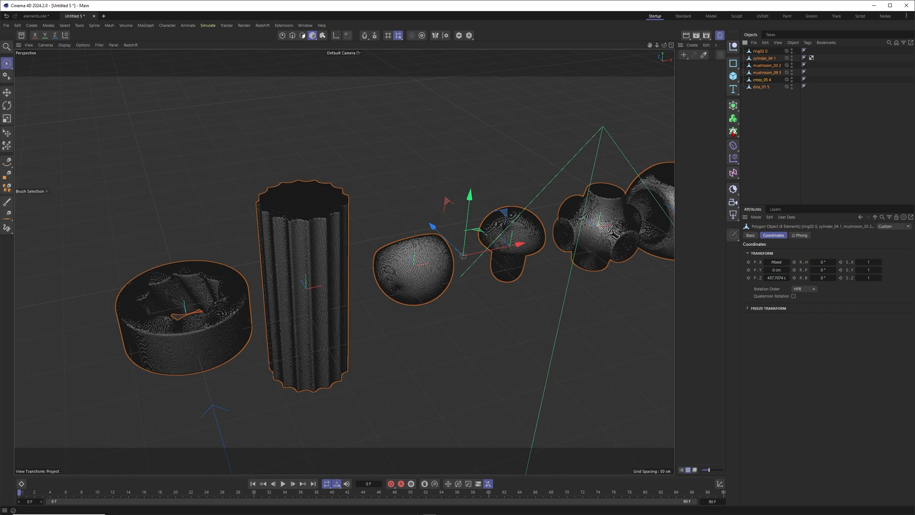
Wrap the shapes in a Remesh generator and adjust its Mesh Density slider.
{"action": "left_click", "coordinate": [733, 105]}
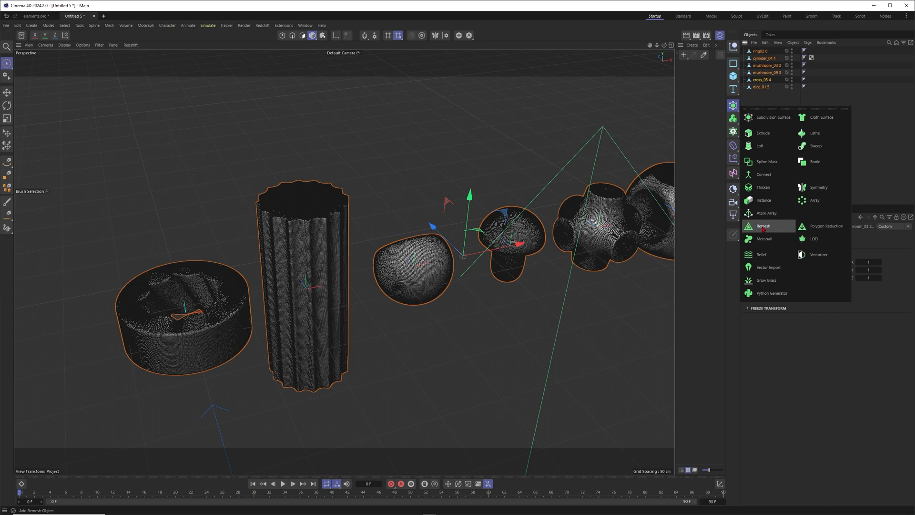
{"action": "left_click", "coordinate": [764, 226]}
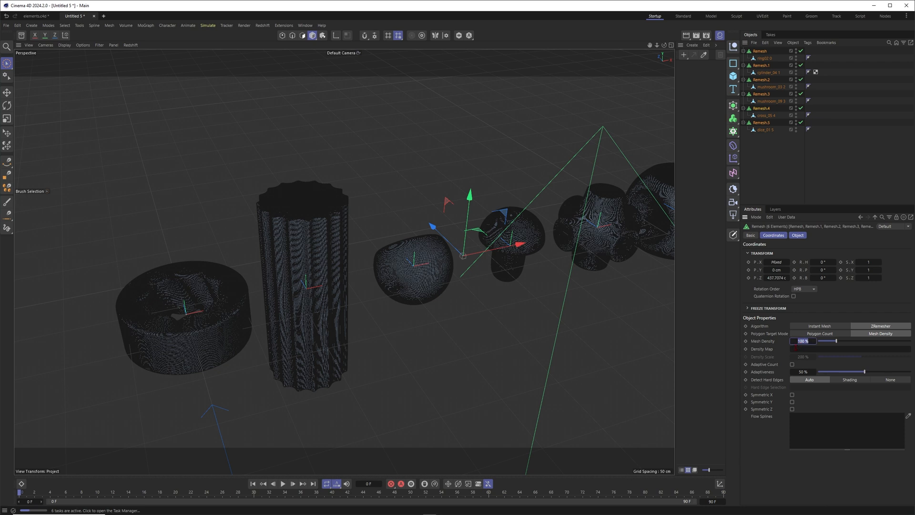
{"action": "left_click_drag", "start_coordinate": [840, 341], "coordinate": [820, 341]}
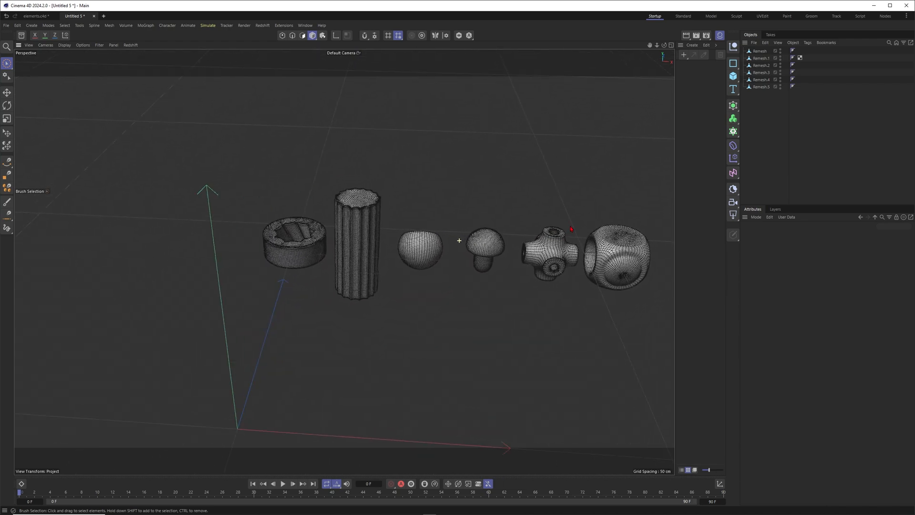
Grid-clone the Remesh objects and add a Cube stretched along Size Z.
{"action": "scroll", "scroll_direction": "down", "scroll_amount": 3}
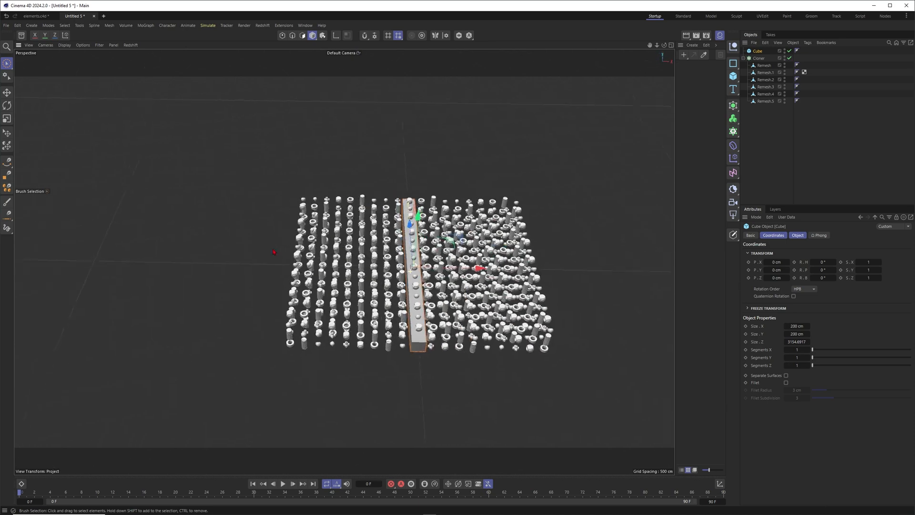
Widen the cube over the whole grid and raise its segment counts, including depth.
{"action": "left_click_drag", "start_coordinate": [414, 274], "coordinate": [496, 292]}
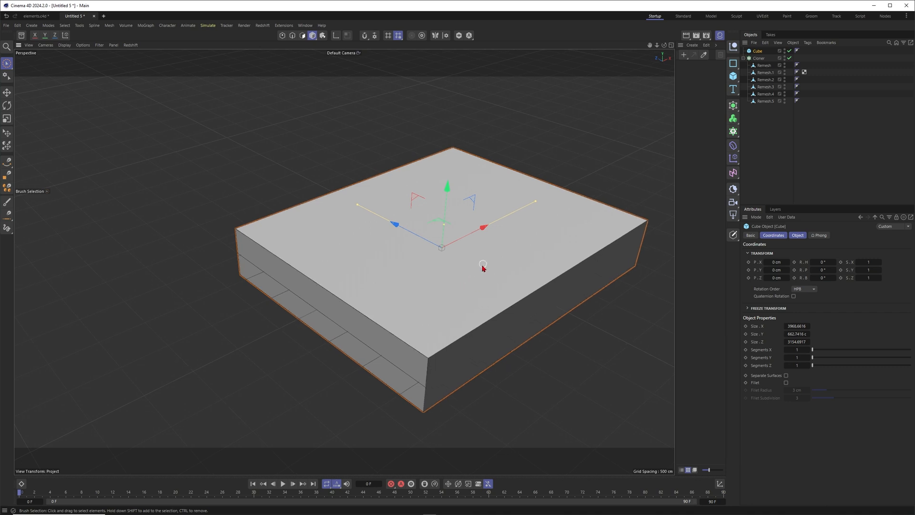
{"action": "left_click_drag", "start_coordinate": [813, 349], "coordinate": [866, 349]}
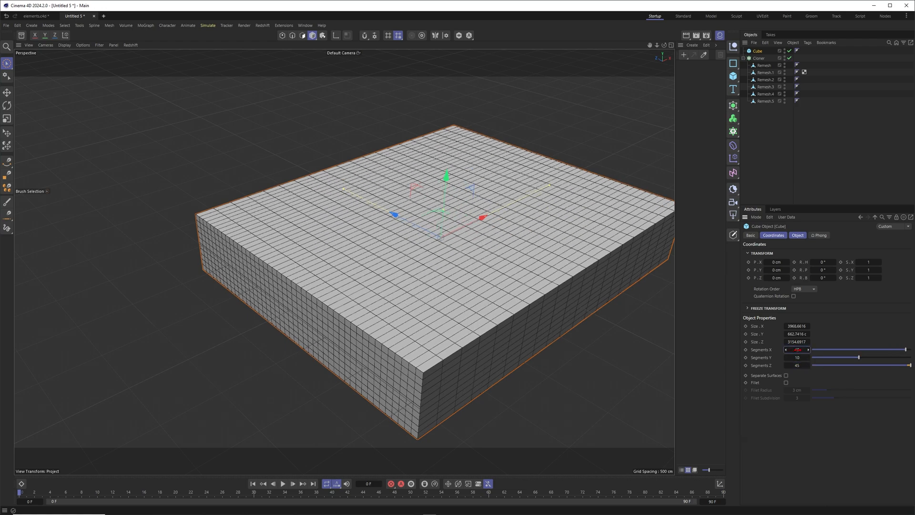
{"action": "left_click_drag", "start_coordinate": [797, 349], "coordinate": [808, 349]}
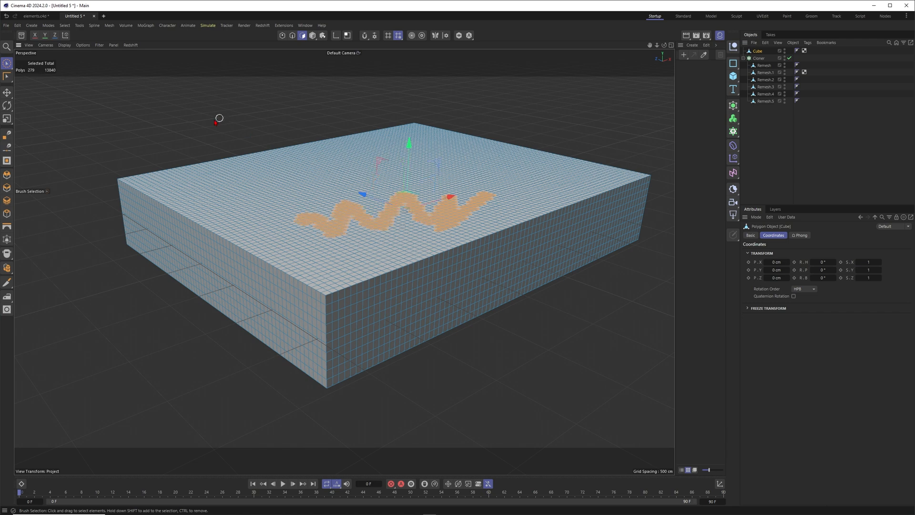
Select the cube's top polygons in a polygon selection mode and delete them.
{"action": "left_click", "coordinate": [65, 25]}
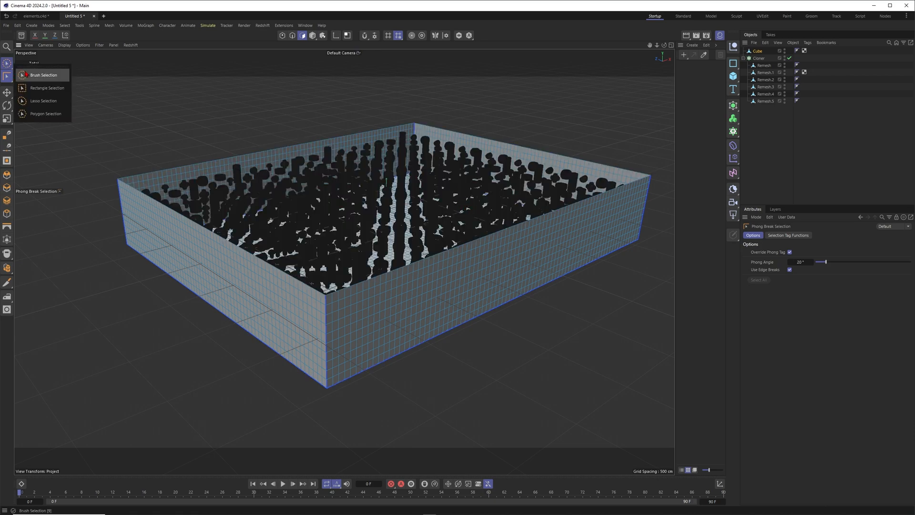
{"action": "left_click", "coordinate": [44, 75]}
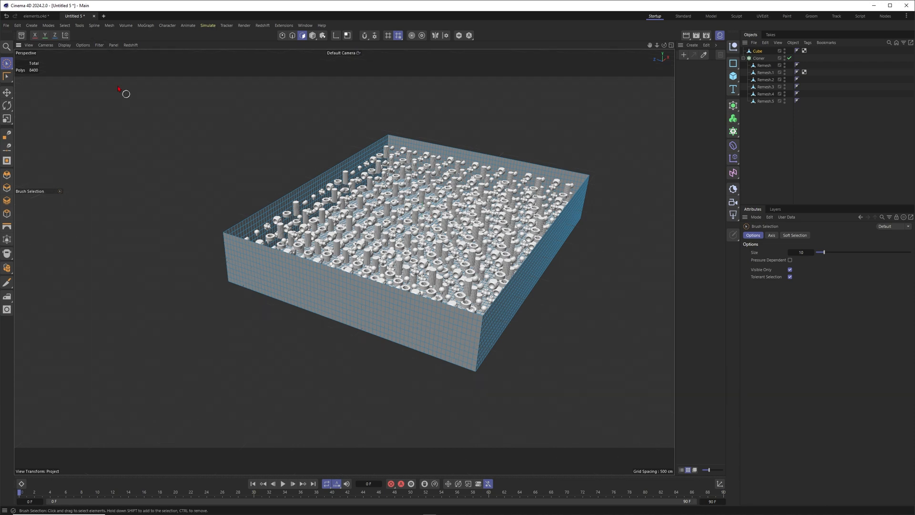
{"action": "left_click", "coordinate": [99, 45]}
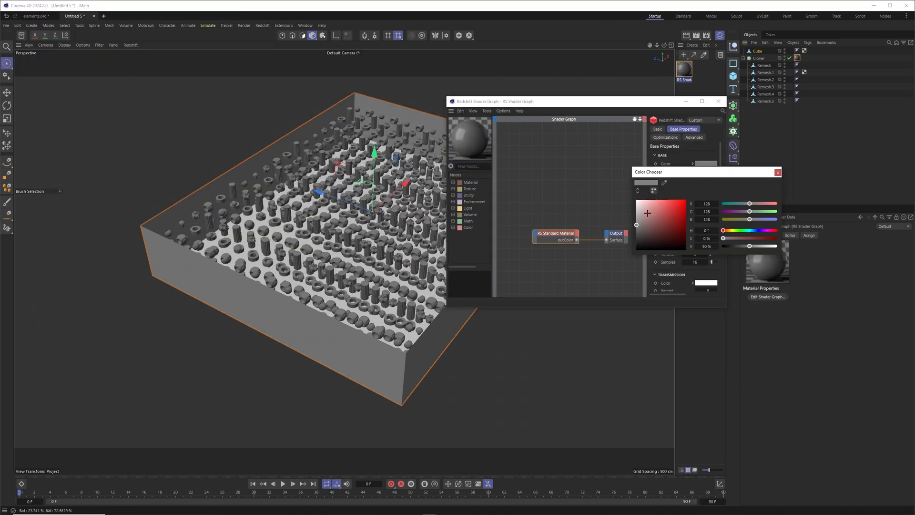
Set the three Redshift material colours to orange, red and blue in the Color Chooser.
{"action": "left_click", "coordinate": [660, 200]}
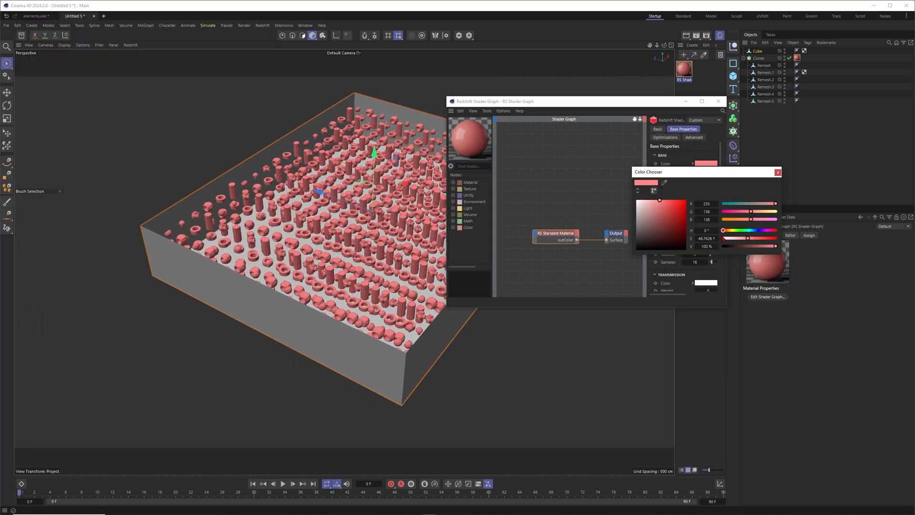
{"action": "left_click", "coordinate": [661, 208]}
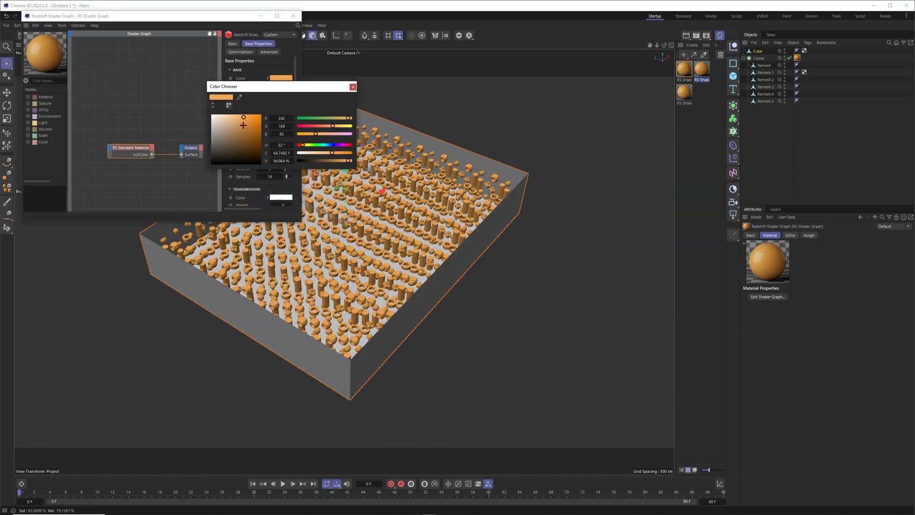
{"action": "left_click", "coordinate": [353, 86]}
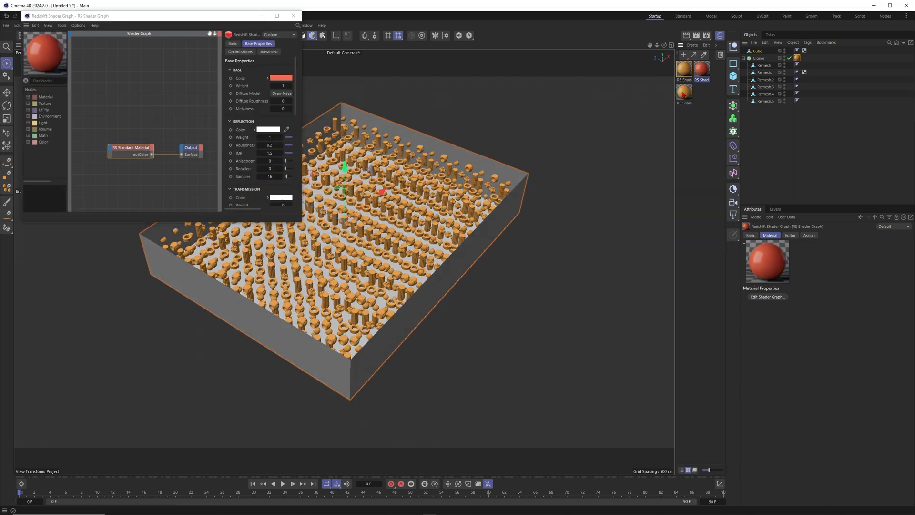
{"action": "left_click", "coordinate": [280, 77]}
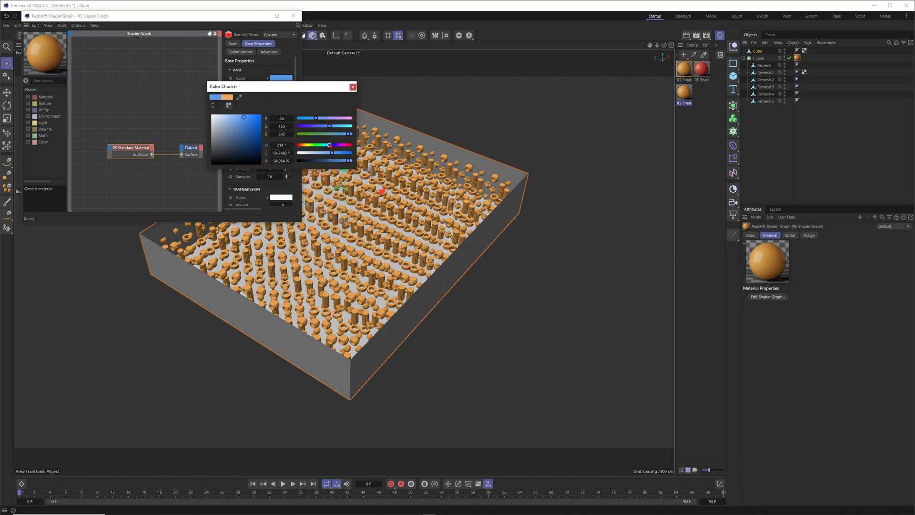
{"action": "left_click", "coordinate": [353, 87]}
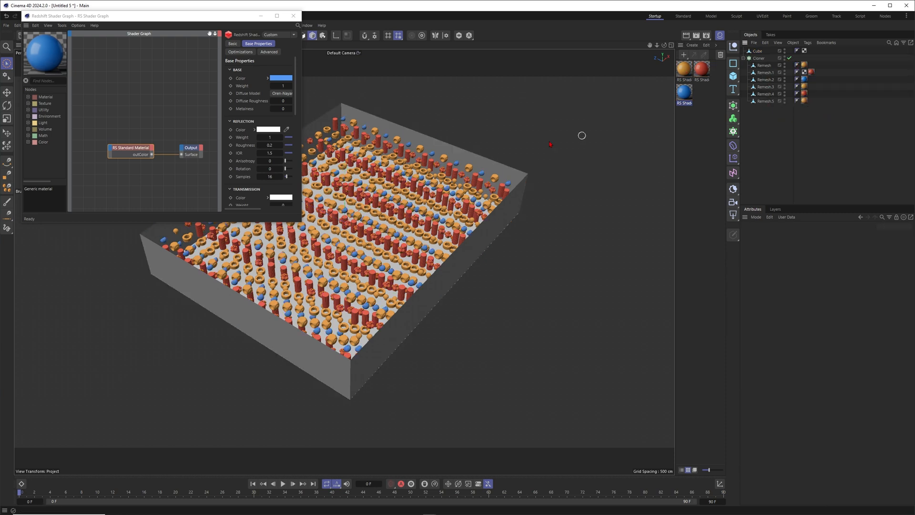
Close the shader graph and switch the Cloner's Clones from Iterate to Random.
{"action": "left_click", "coordinate": [293, 15]}
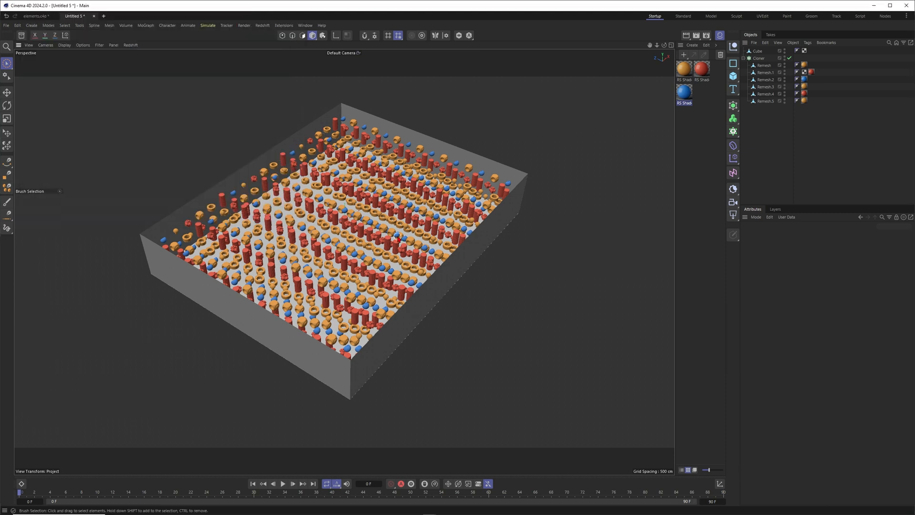
{"action": "left_click", "coordinate": [758, 58]}
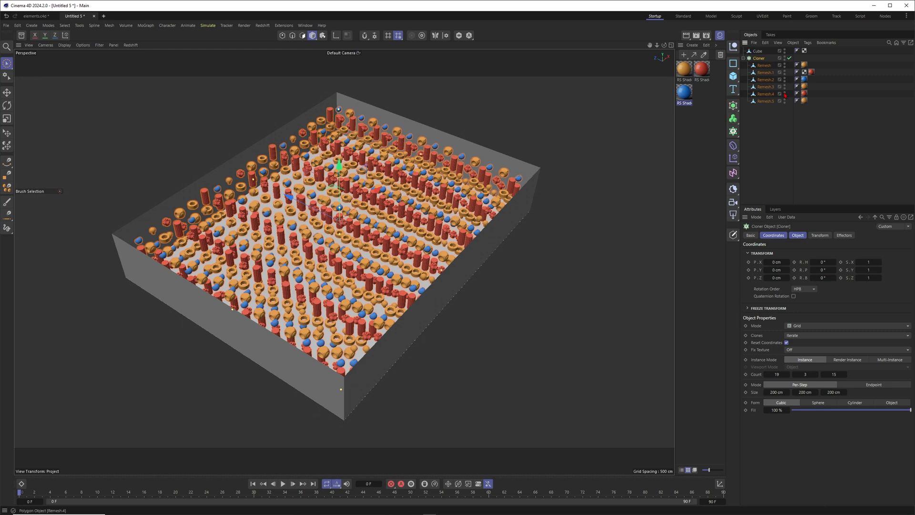
{"action": "left_click", "coordinate": [846, 335]}
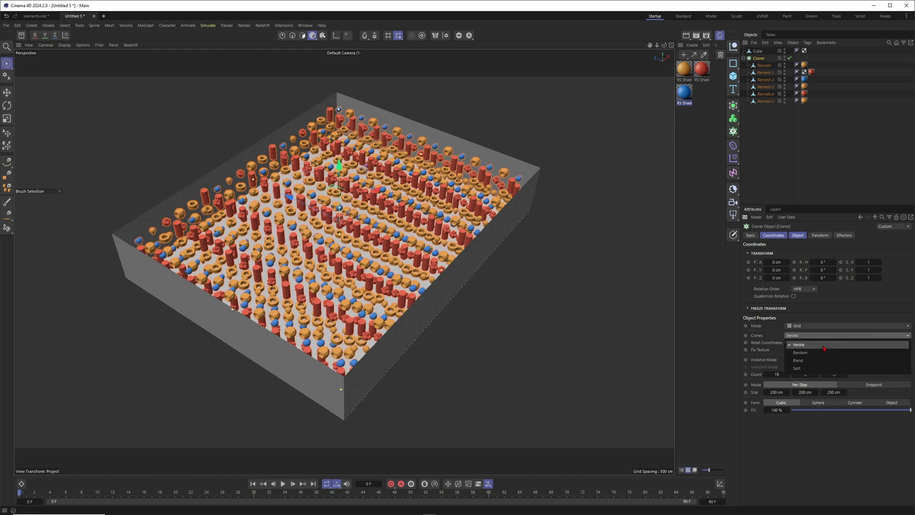
{"action": "left_click", "coordinate": [800, 352]}
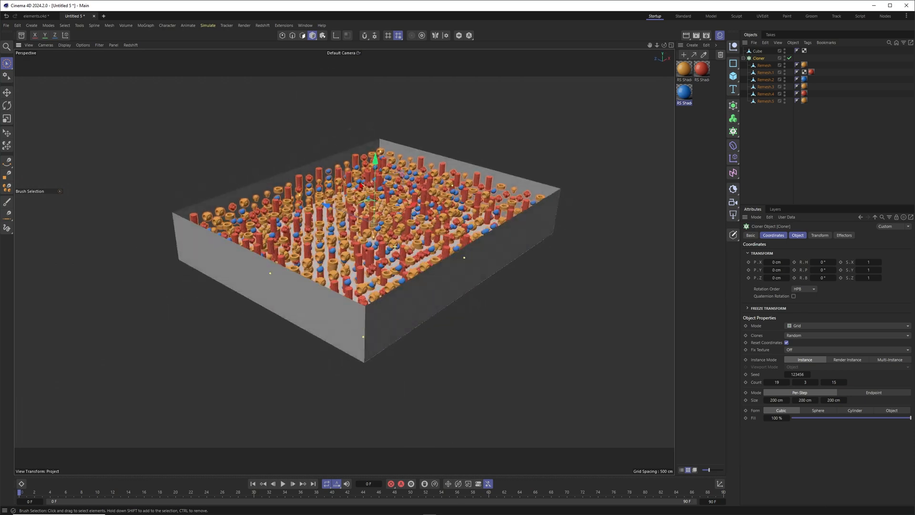
{"action": "right_click", "coordinate": [758, 58]}
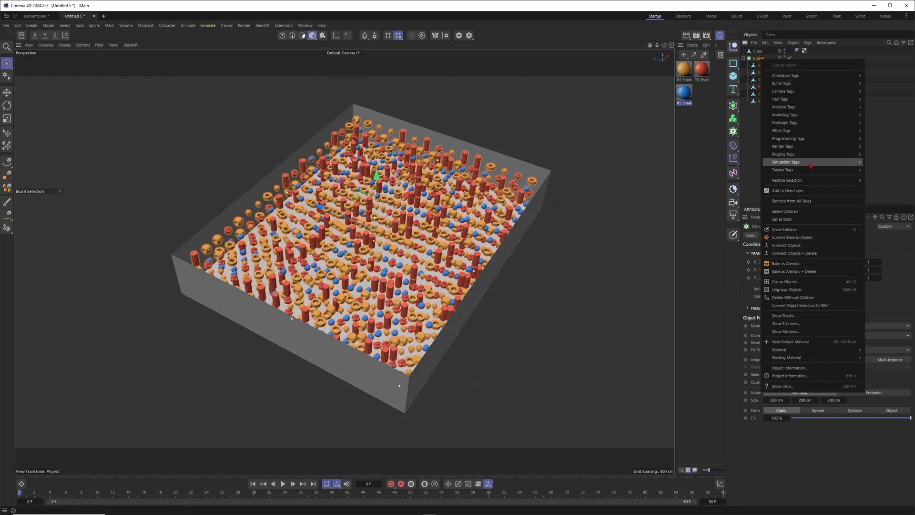
{"action": "left_click", "coordinate": [787, 161]}
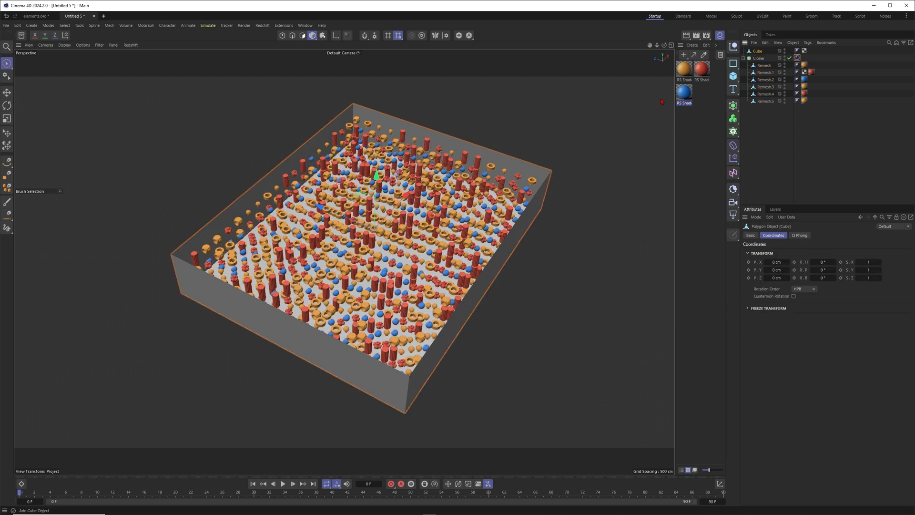
Tag the box as a Collider Body with Collider Side set to Back.
{"action": "right_click", "coordinate": [759, 58]}
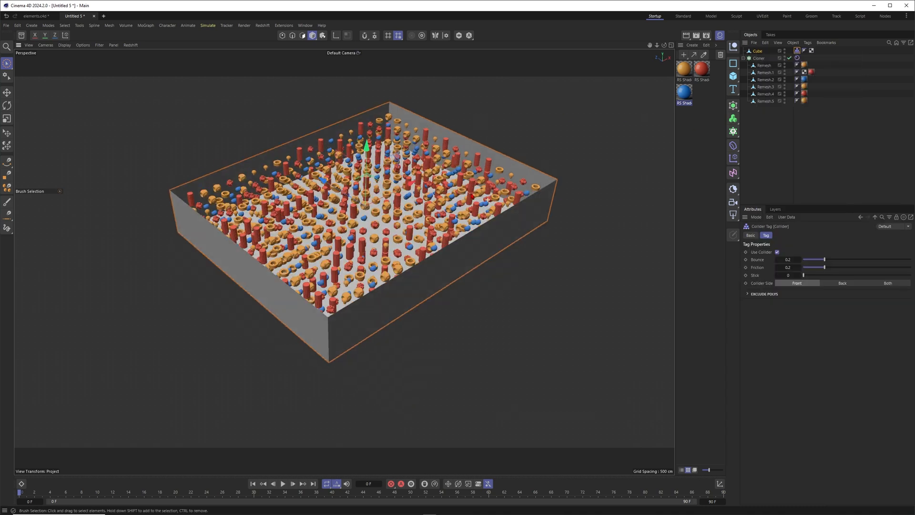
{"action": "left_click", "coordinate": [841, 283]}
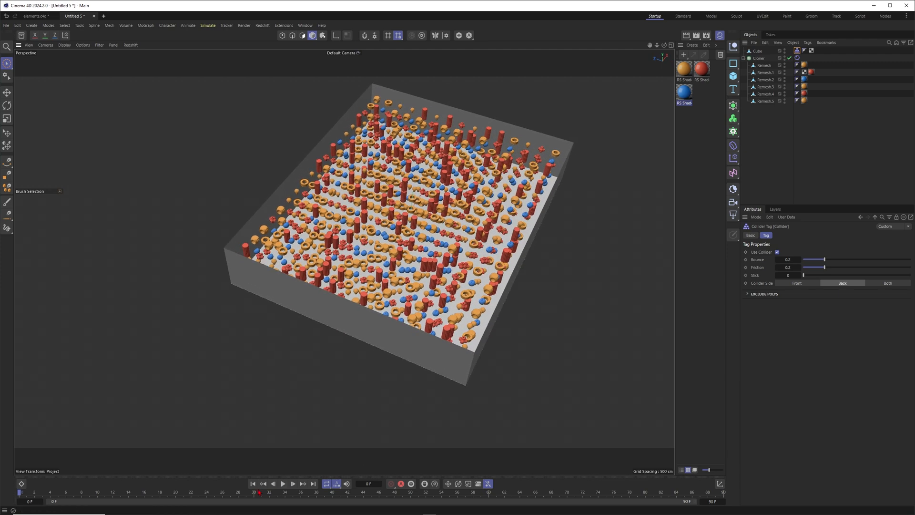
{"action": "left_click", "coordinate": [283, 483]}
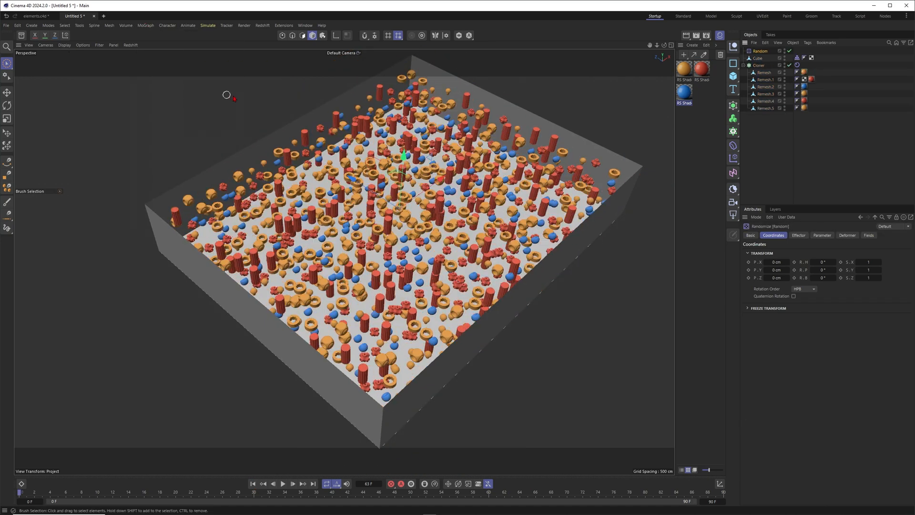
Enable 360° random rotation on the Random effector, preview playback, then select the Cloner.
{"action": "left_click", "coordinate": [822, 235]}
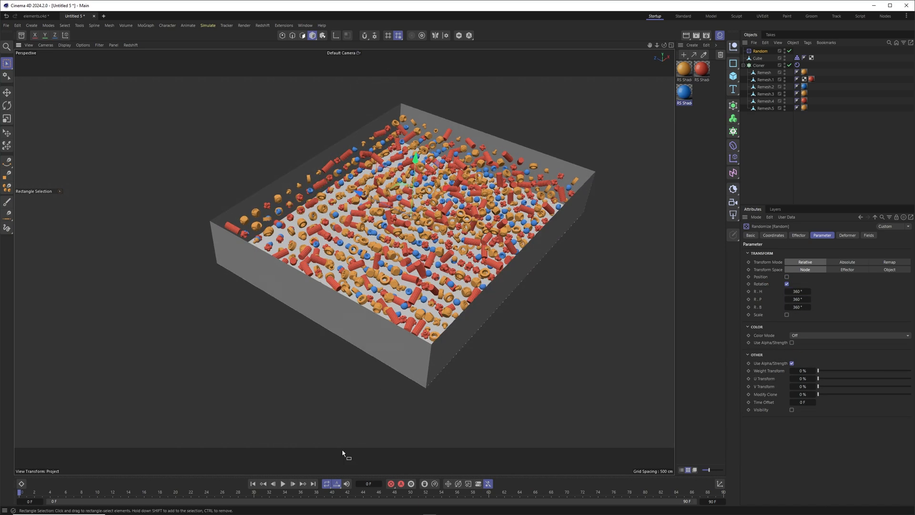
{"action": "left_click", "coordinate": [282, 483]}
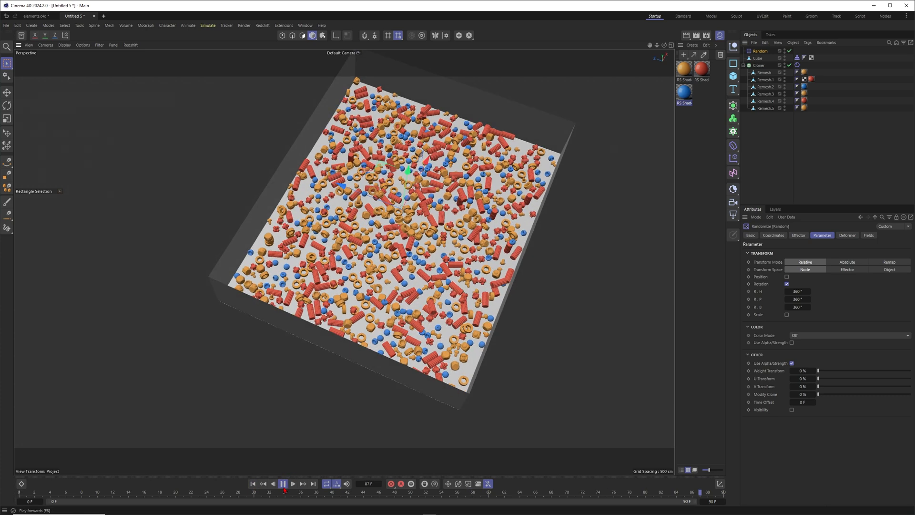
{"action": "left_click", "coordinate": [253, 483]}
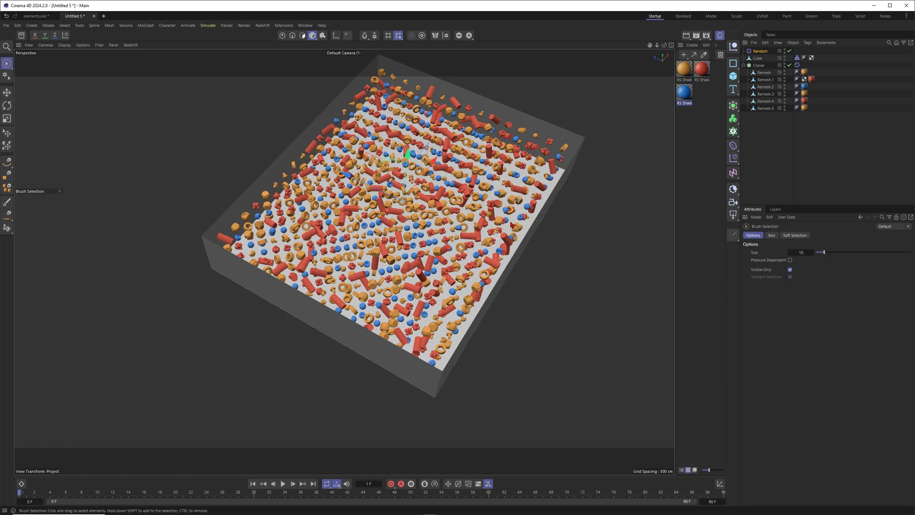
{"action": "left_click", "coordinate": [759, 65]}
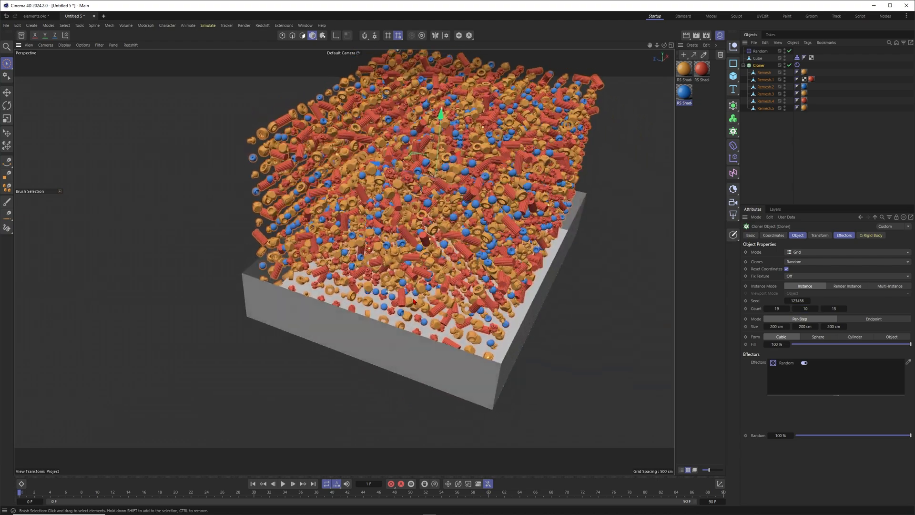
Play the simulation until the rigid-body clones settle inside the Cube collider.
{"action": "left_click", "coordinate": [282, 483]}
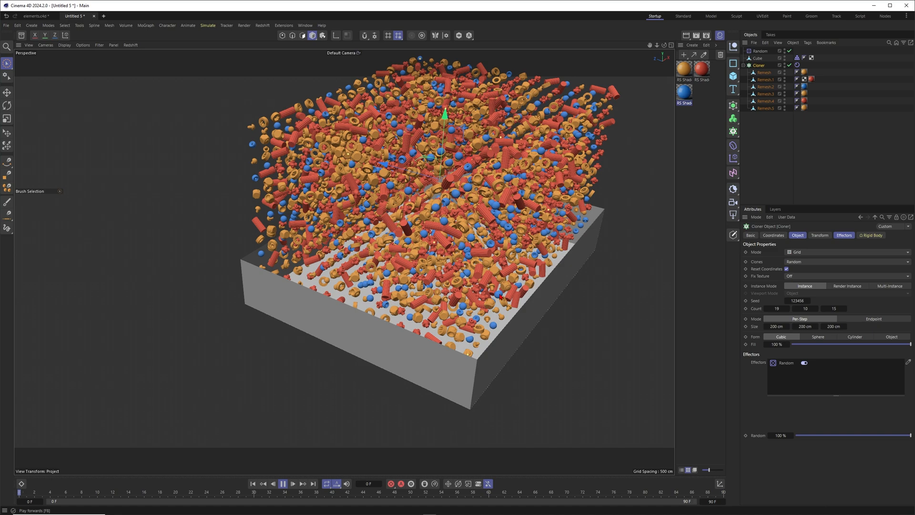
{"action": "left_click", "coordinate": [294, 483]}
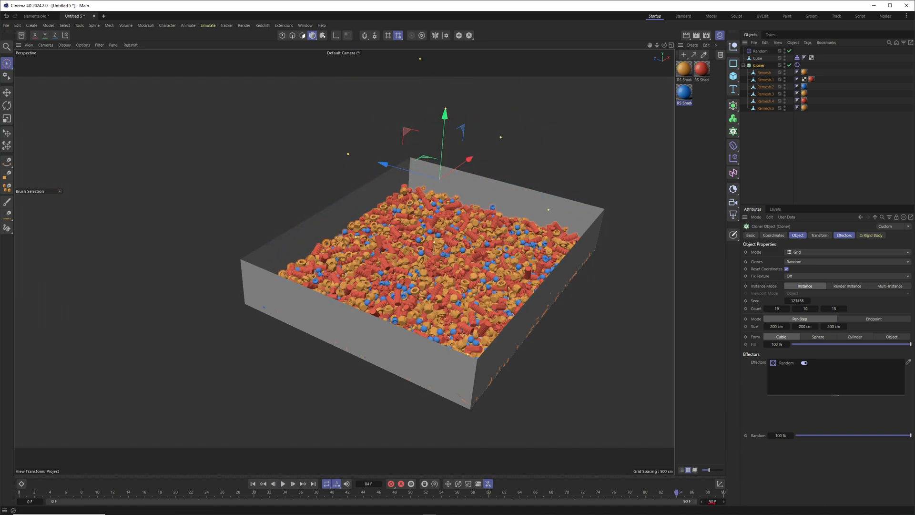
{"action": "left_click", "coordinate": [283, 483]}
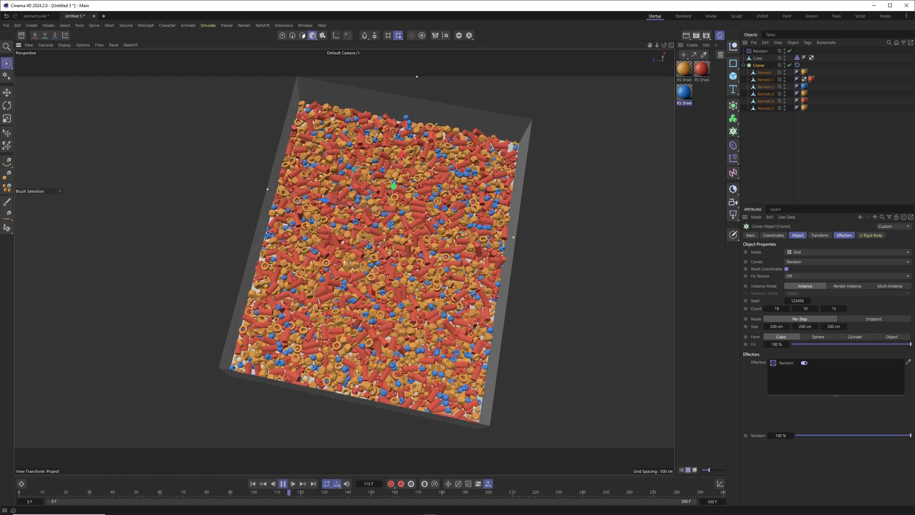
{"action": "left_click", "coordinate": [283, 483]}
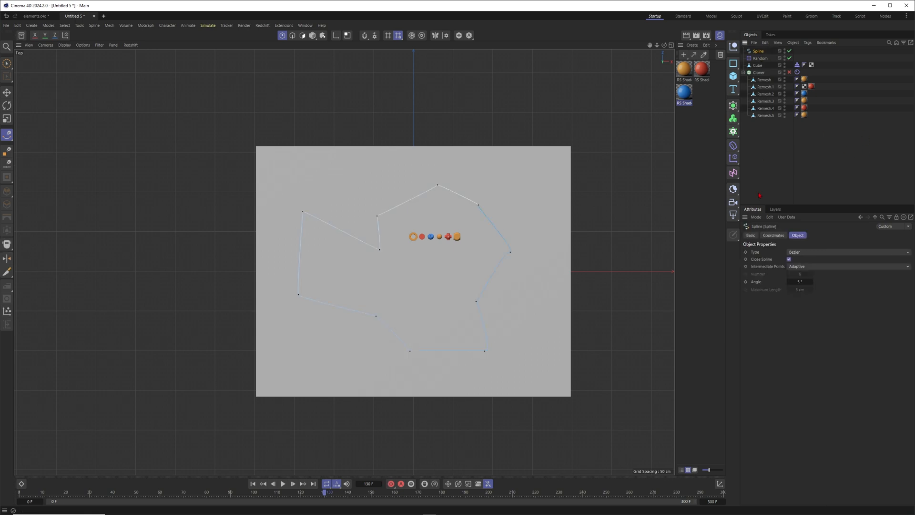
Reshape the spline's upper-left dent and lower-left stretch with the Magnet tool.
{"action": "left_click", "coordinate": [847, 252]}
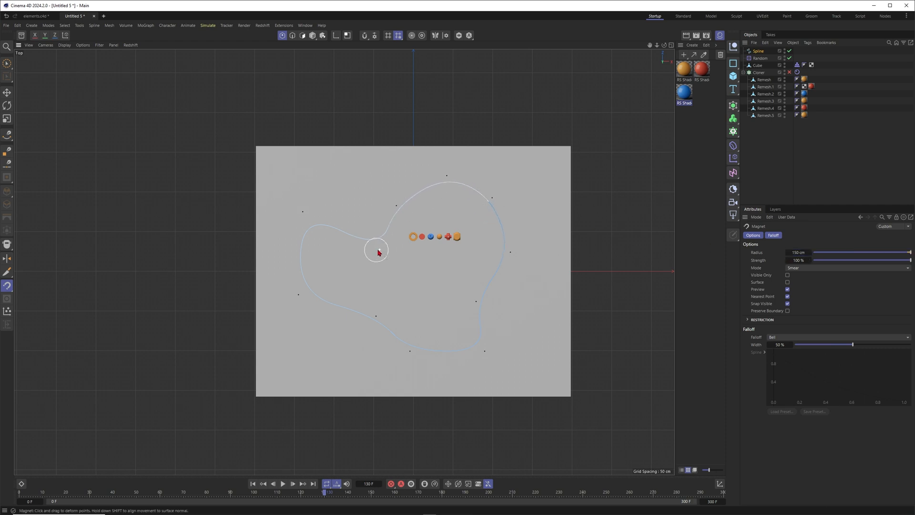
{"action": "left_click_drag", "start_coordinate": [377, 251], "coordinate": [364, 314]}
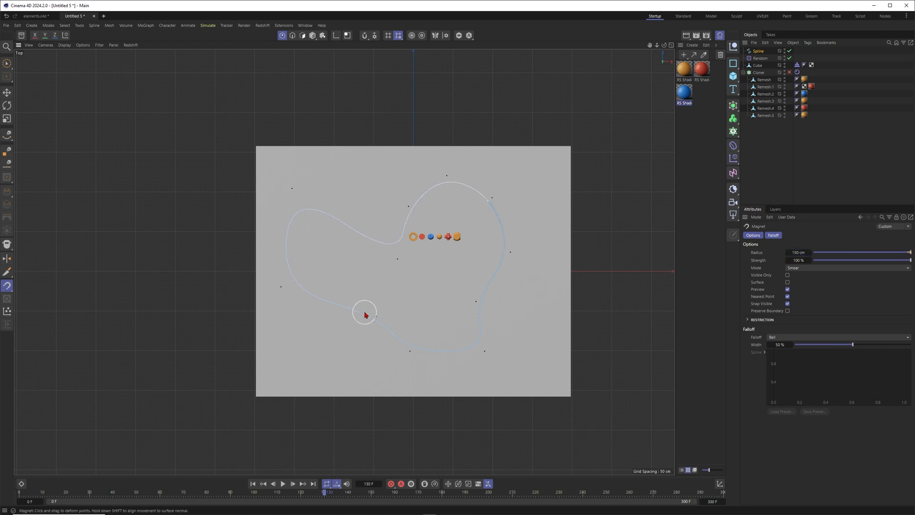
{"action": "left_click_drag", "start_coordinate": [365, 312], "coordinate": [518, 259]}
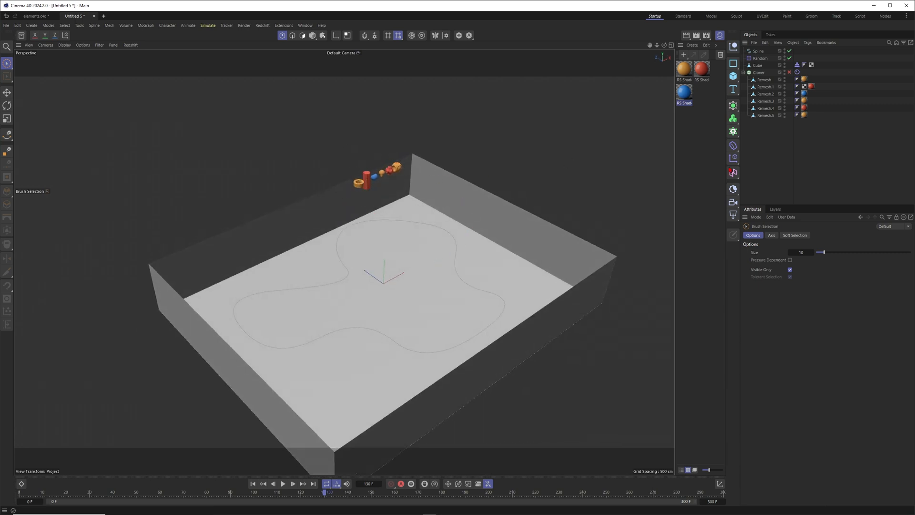
Add a Field Force and raise its displayed vector Line Density.
{"action": "left_click", "coordinate": [207, 25]}
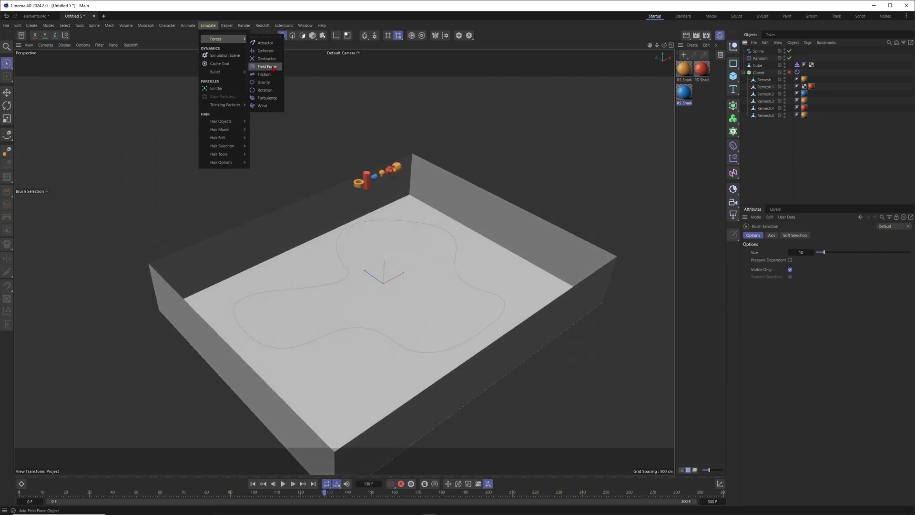
{"action": "left_click", "coordinate": [266, 66]}
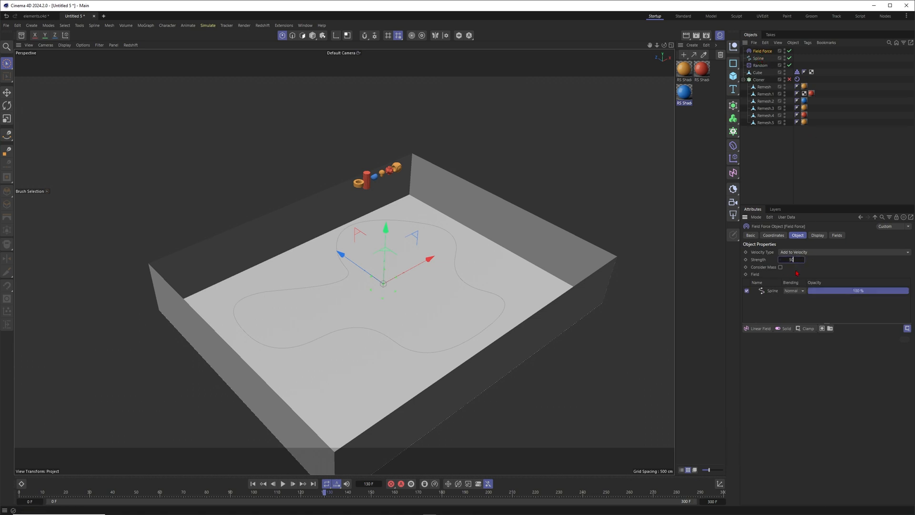
{"action": "left_click", "coordinate": [816, 234]}
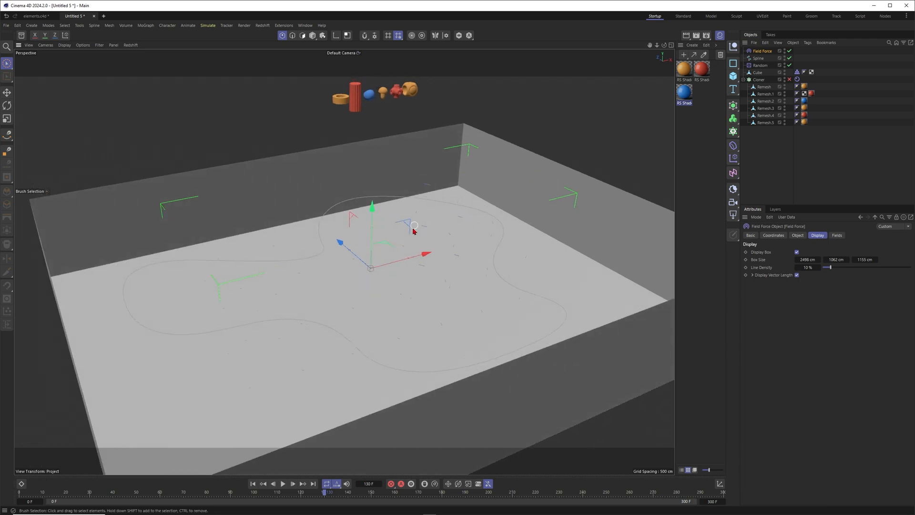
{"action": "left_click_drag", "start_coordinate": [830, 268], "coordinate": [861, 267]}
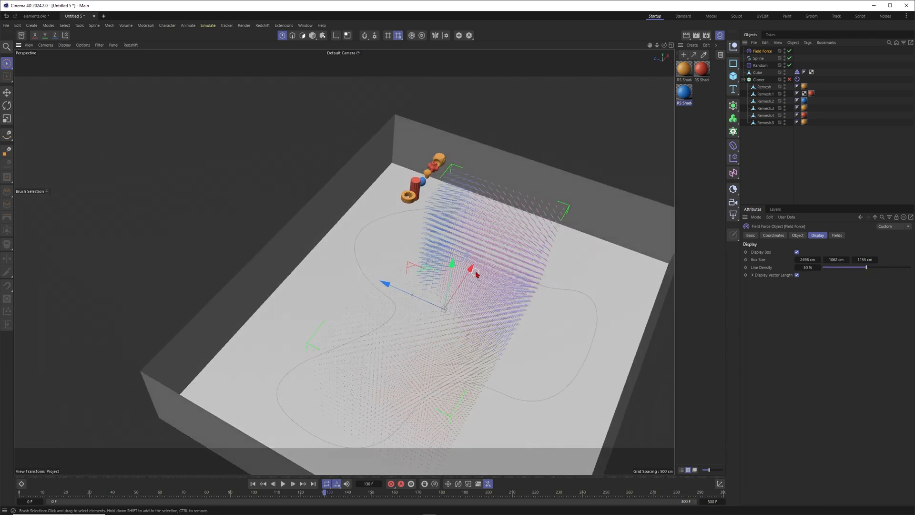
Set the spline field layer Offset to 100% and view the vectors from above.
{"action": "left_click", "coordinate": [798, 235]}
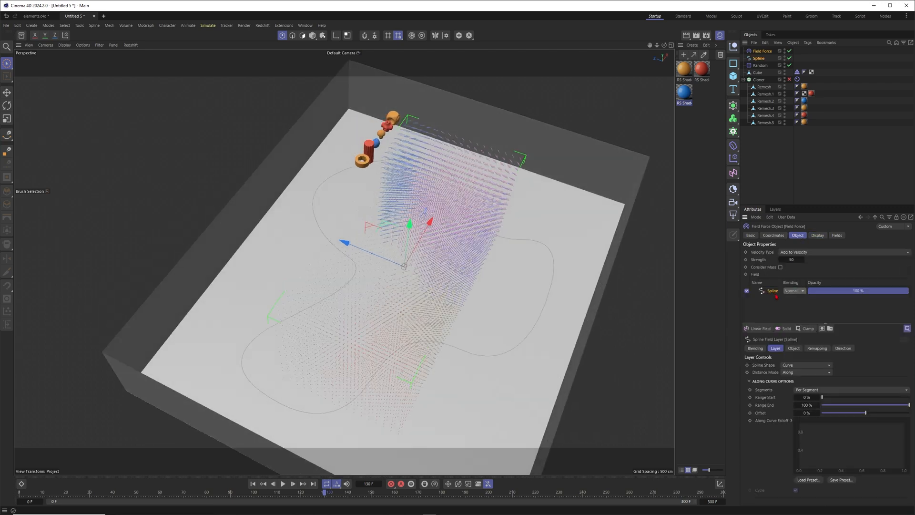
{"action": "left_click_drag", "start_coordinate": [826, 413], "coordinate": [908, 412]}
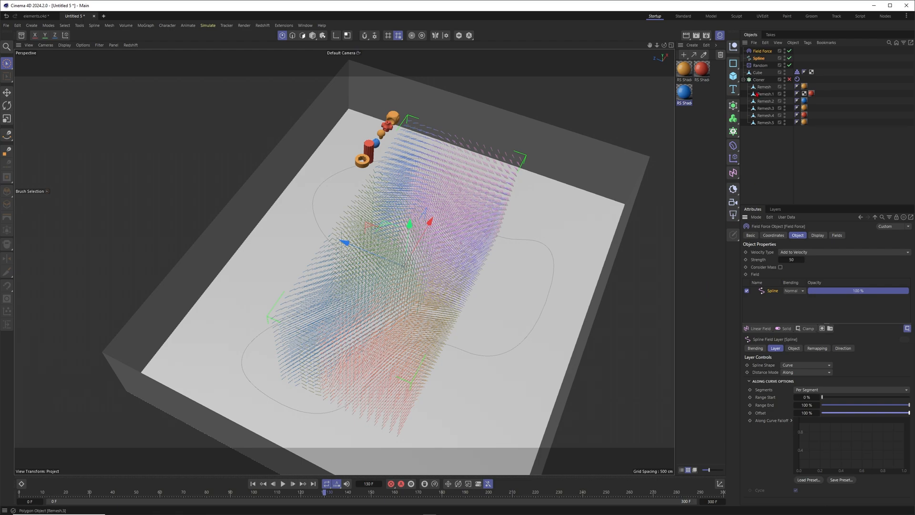
{"action": "left_click", "coordinate": [816, 234]}
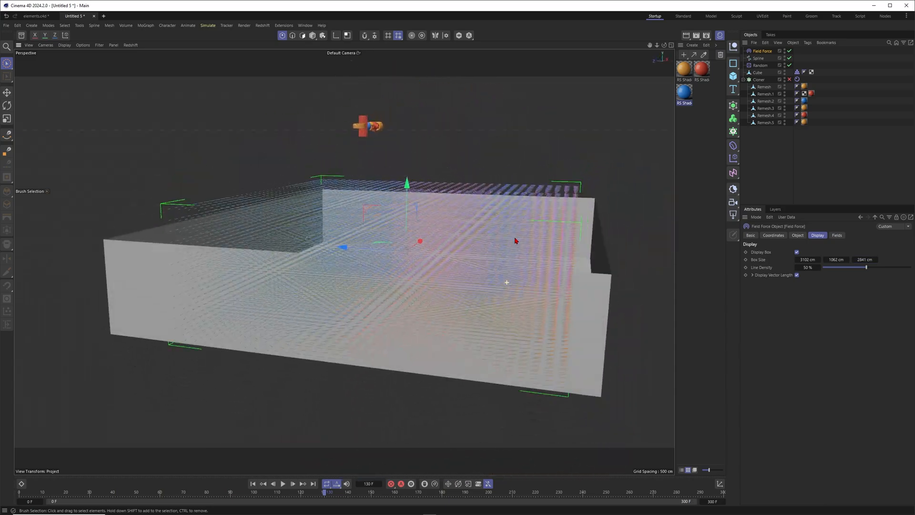
{"action": "left_click_drag", "start_coordinate": [514, 241], "coordinate": [434, 278]}
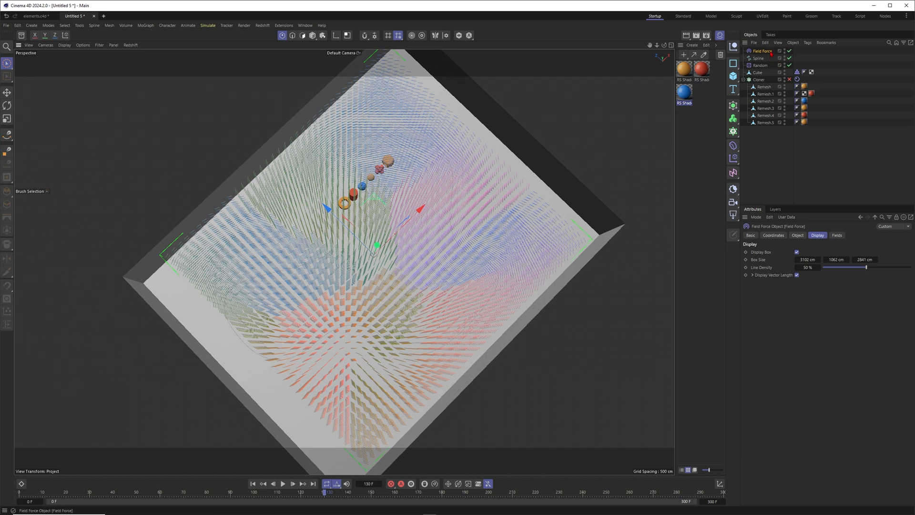
{"action": "left_click", "coordinate": [795, 251]}
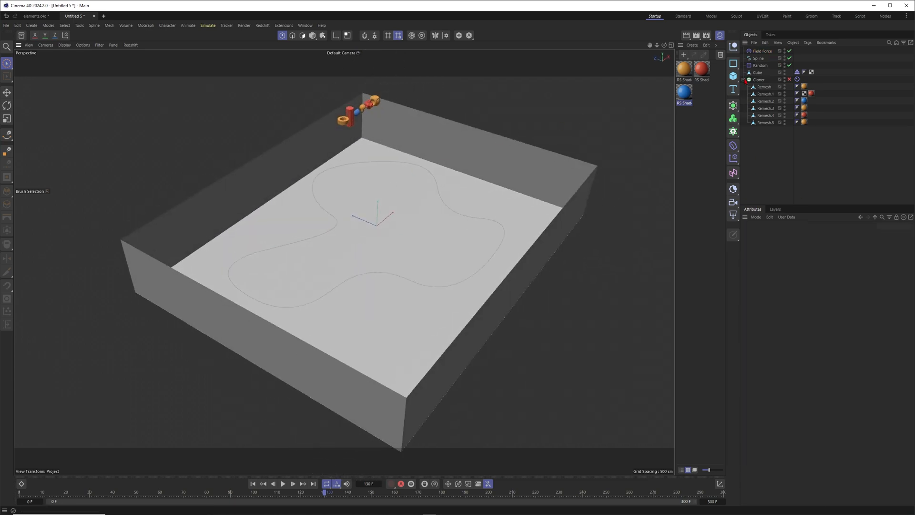
Turn the Cloner back on with the field force active.
{"action": "left_click", "coordinate": [762, 51]}
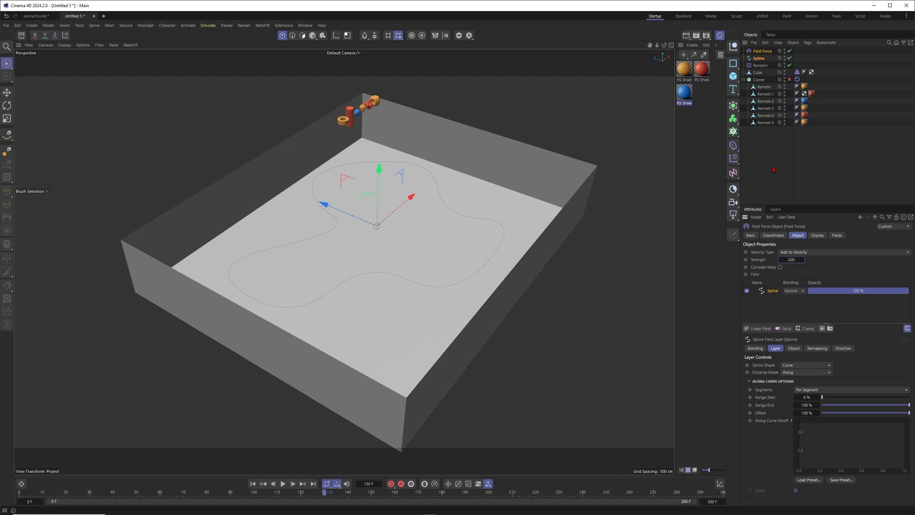
{"action": "left_click", "coordinate": [283, 483]}
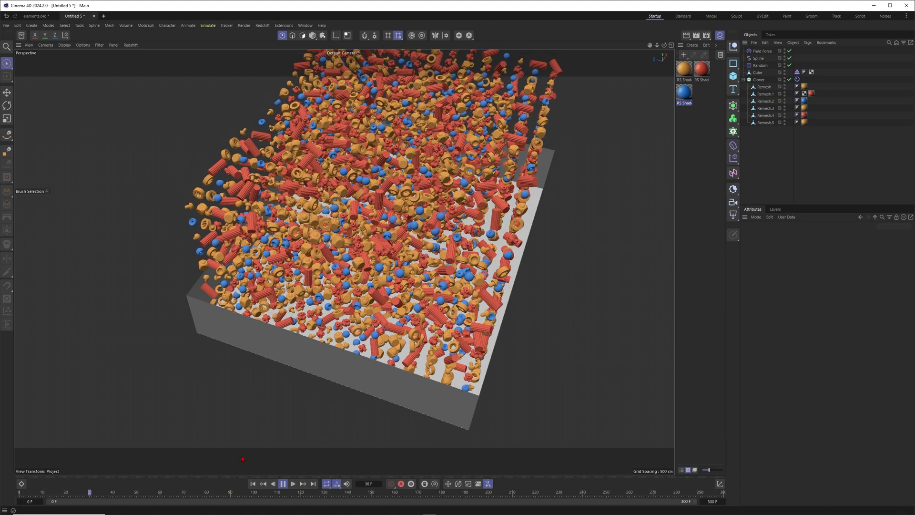
{"action": "left_click", "coordinate": [283, 483]}
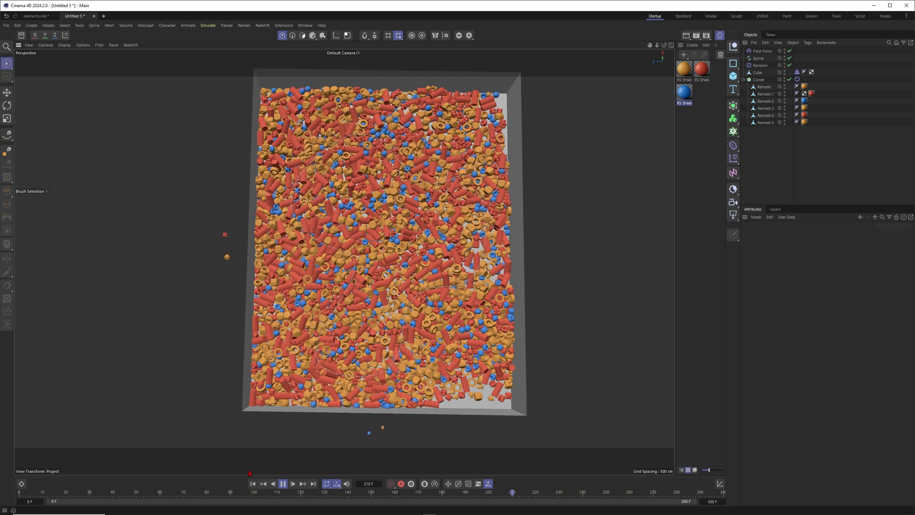
Set the Field Force Strength to 500 and play the simulation.
{"action": "left_click", "coordinate": [762, 51]}
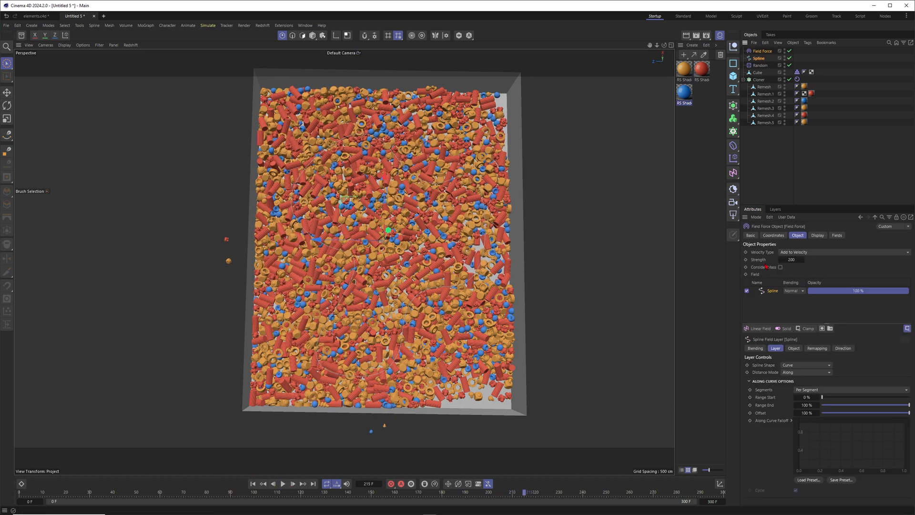
{"action": "type", "text": "500"}
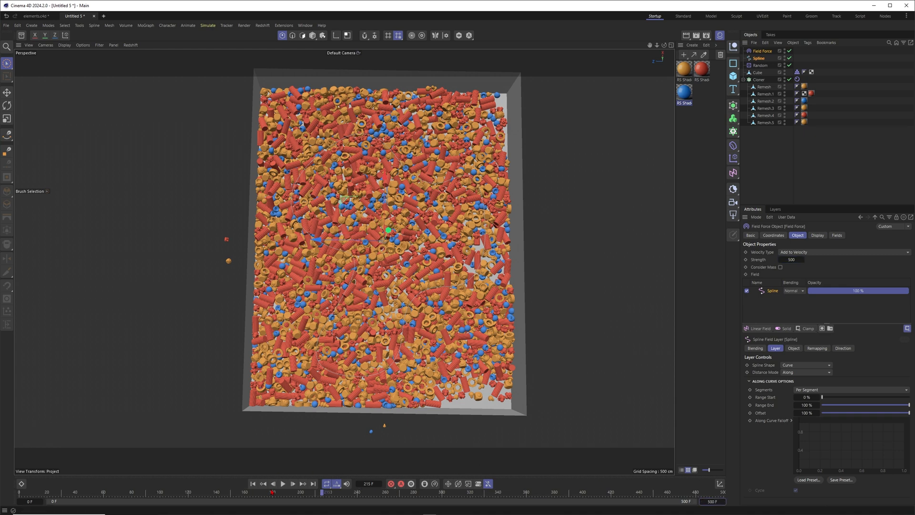
{"action": "left_click", "coordinate": [283, 483]}
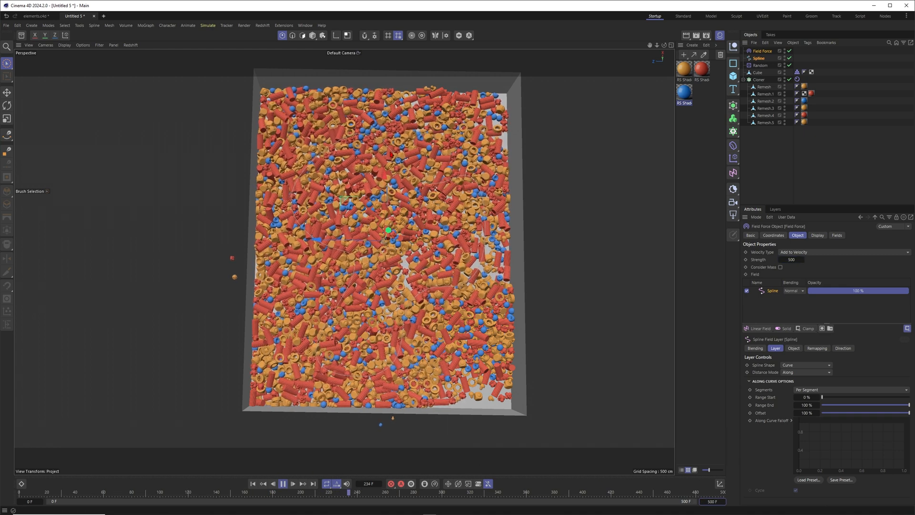
{"action": "left_click", "coordinate": [283, 483]}
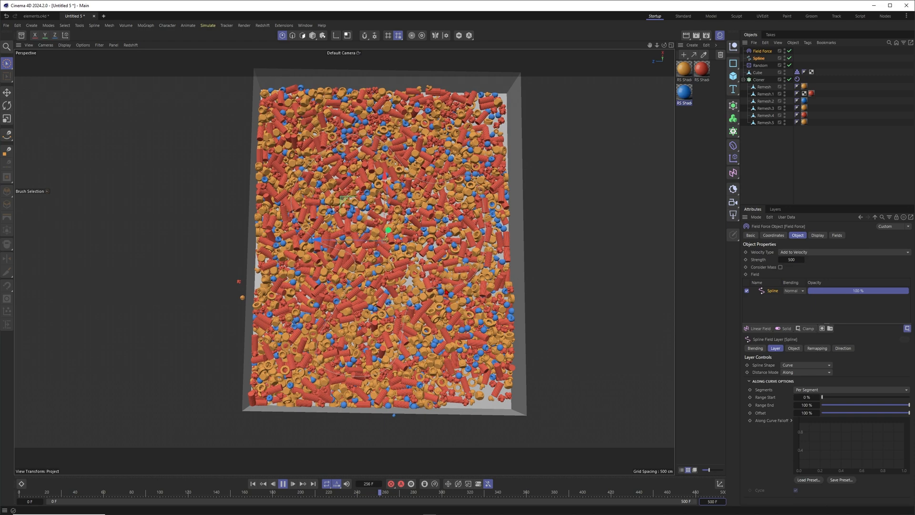
{"action": "left_click", "coordinate": [292, 483]}
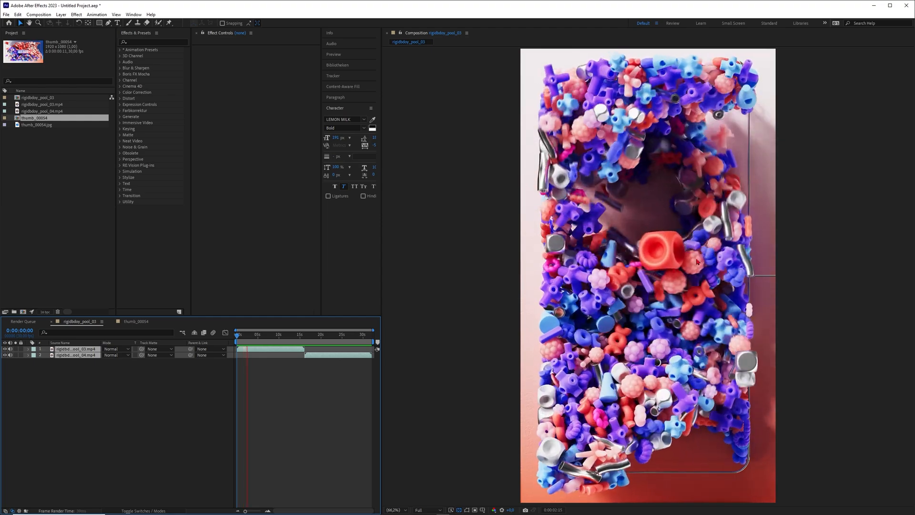
Scrub the rigid-body pool clip forward and back to preview the swirling pieces.
{"action": "left_click", "coordinate": [263, 333]}
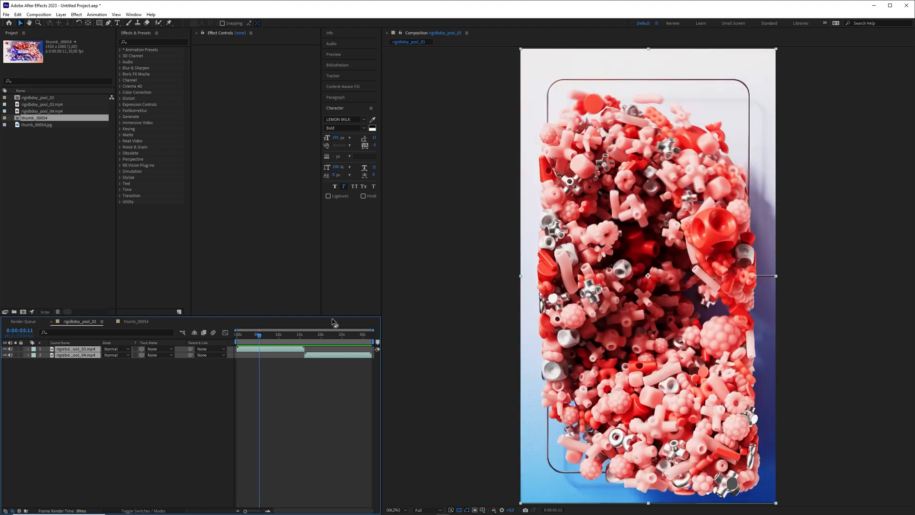
{"action": "left_click", "coordinate": [251, 333]}
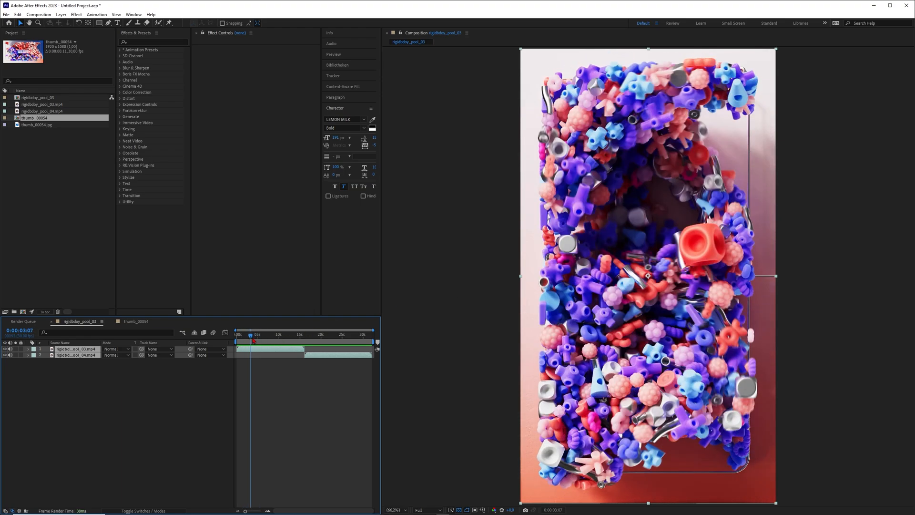